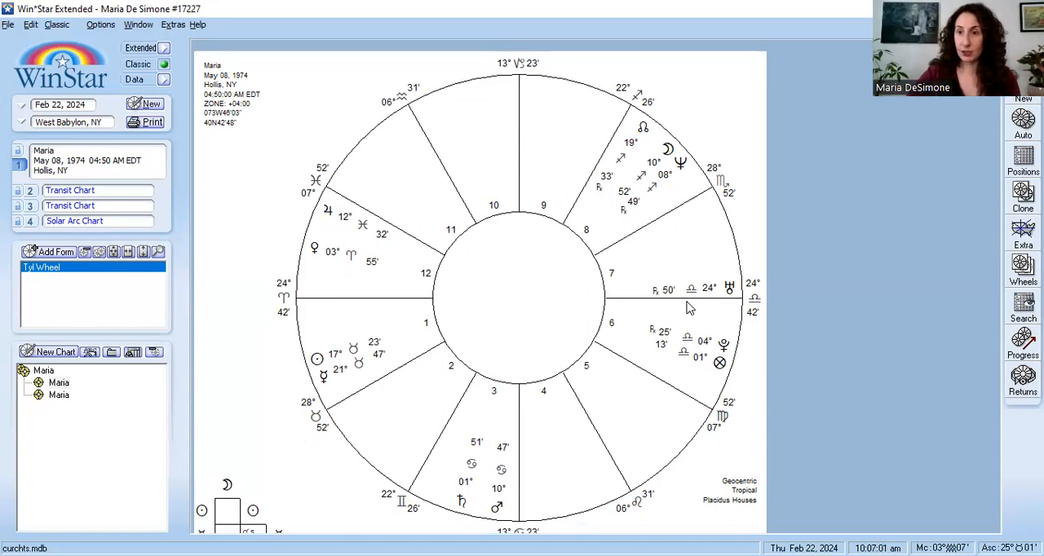
mouse_move(544, 229)
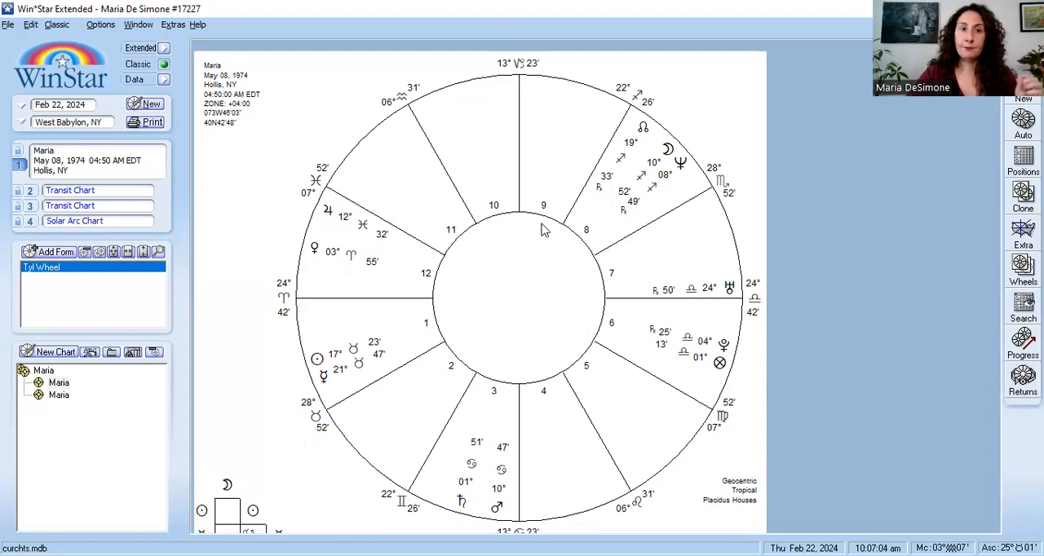
mouse_move(411, 180)
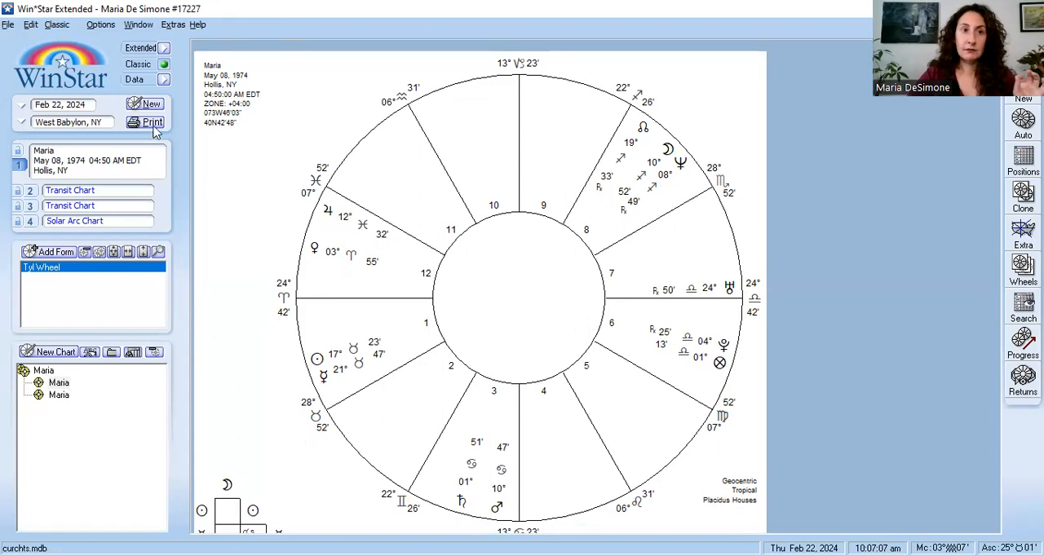
mouse_move(297, 36)
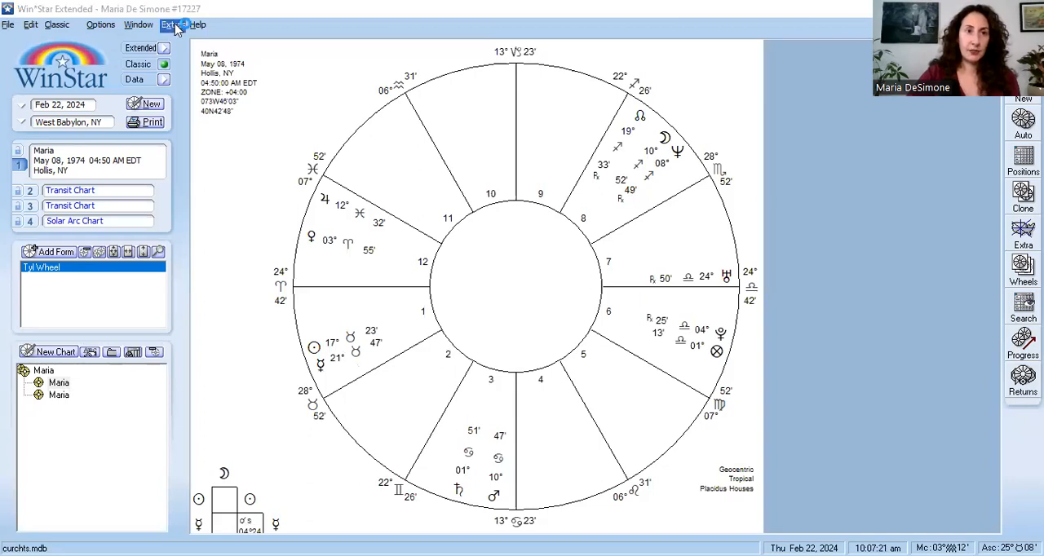
Bring up Matrix Search Lite with Maria's February 2024 transit event grid
click(173, 23)
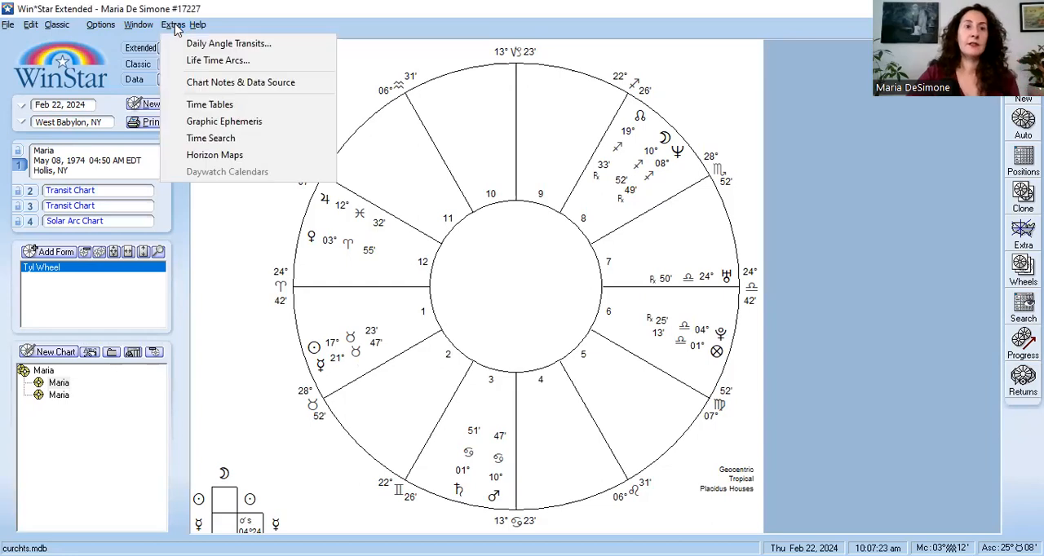
mouse_move(211, 137)
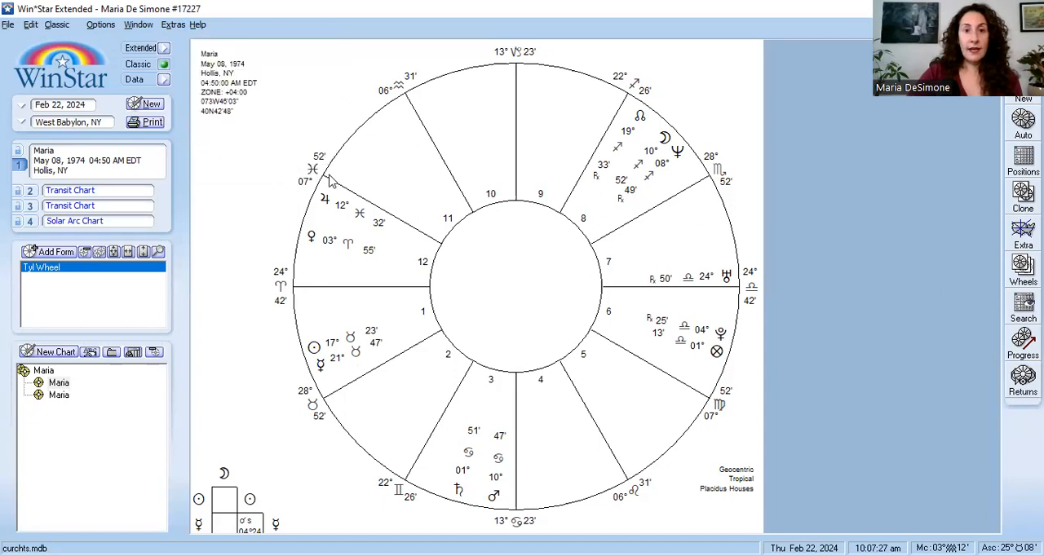
mouse_move(653, 339)
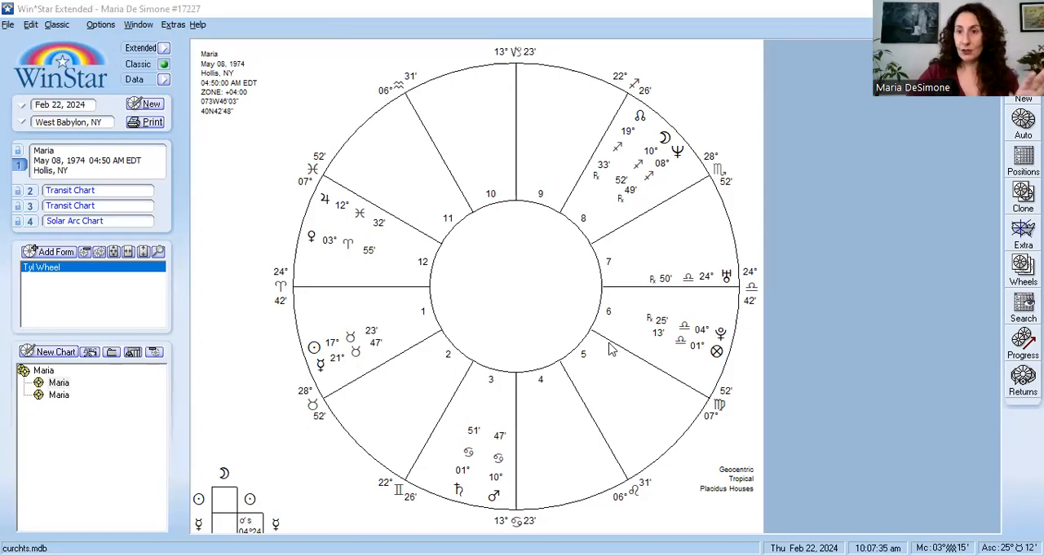
mouse_move(622, 120)
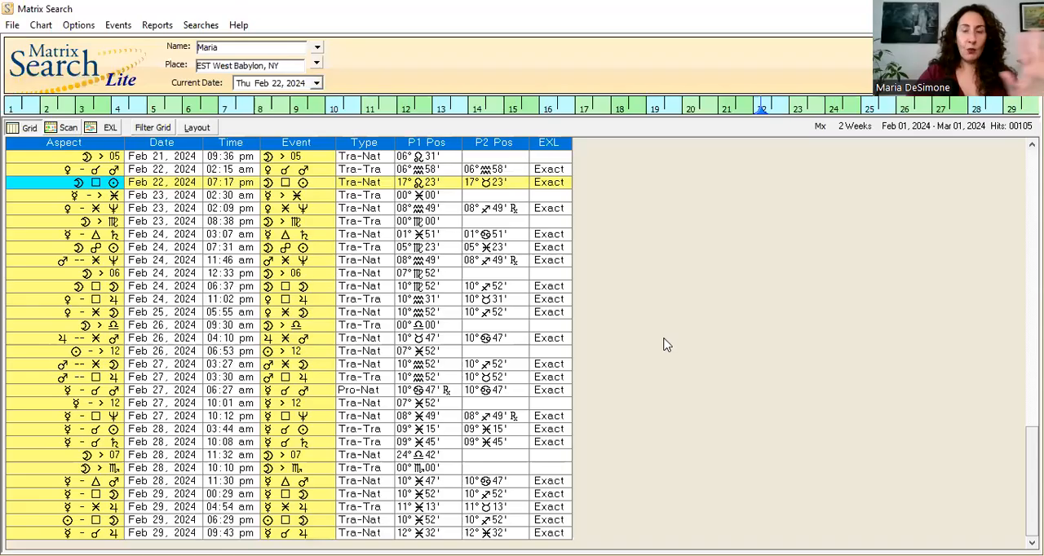
mouse_move(849, 206)
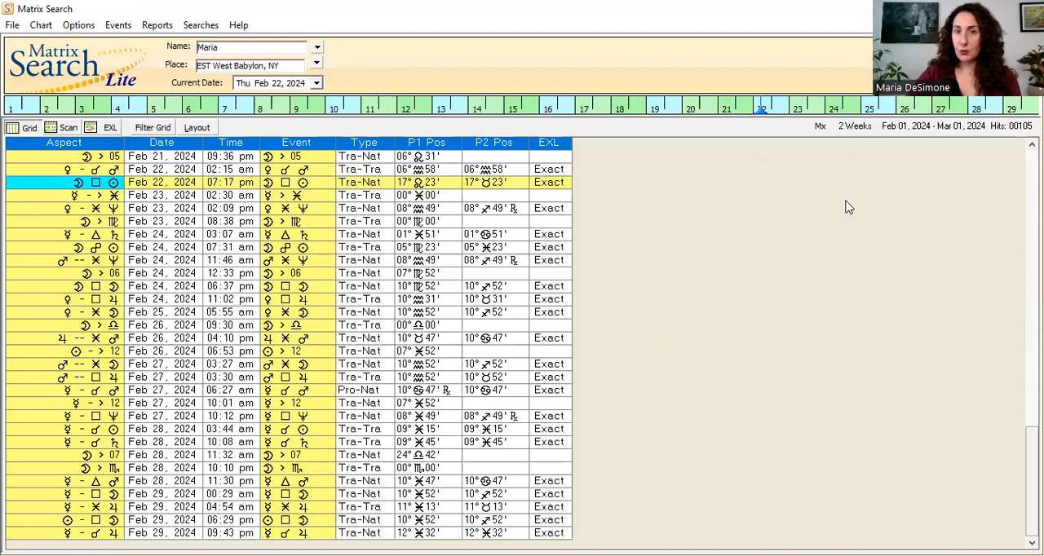
mouse_move(750, 199)
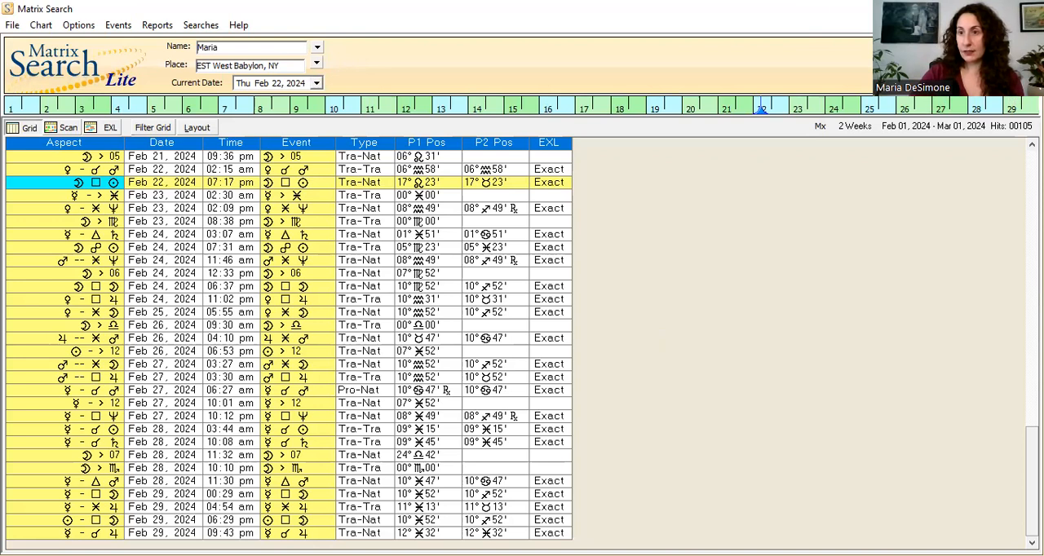
Bring up the Searches dialog for Maria, Feb 22-23 2024, tropical geocentric
click(199, 24)
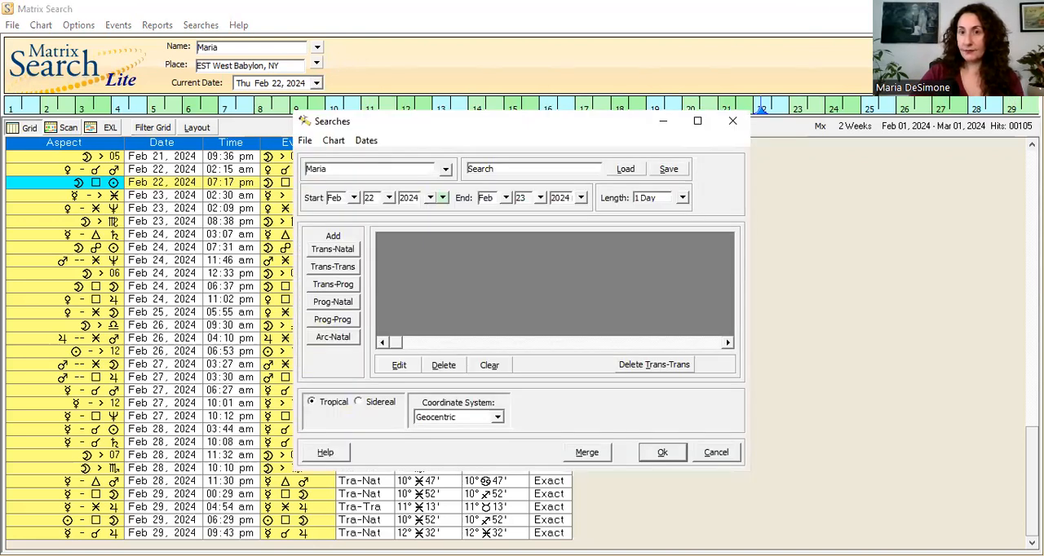
mouse_move(594, 140)
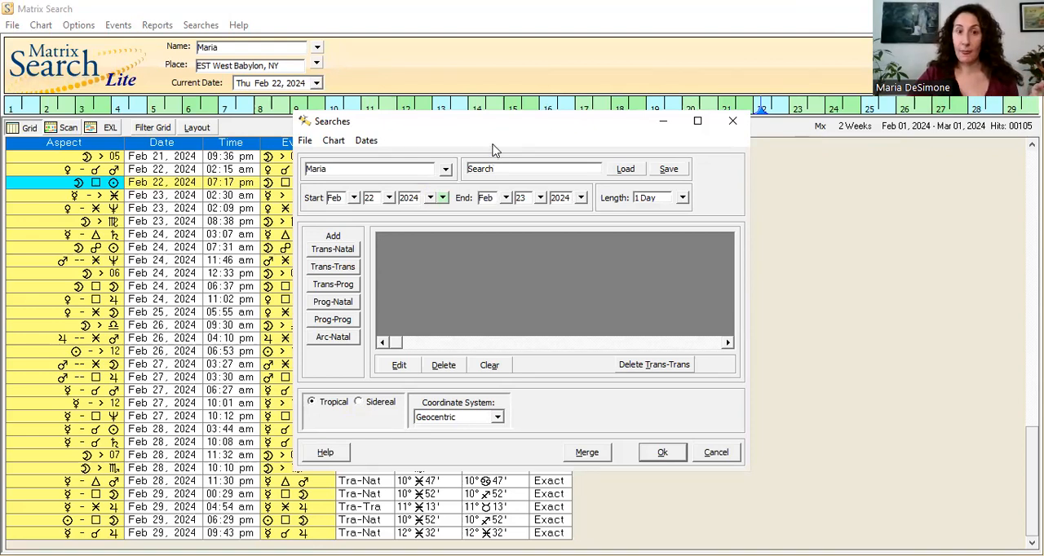
mouse_move(432, 242)
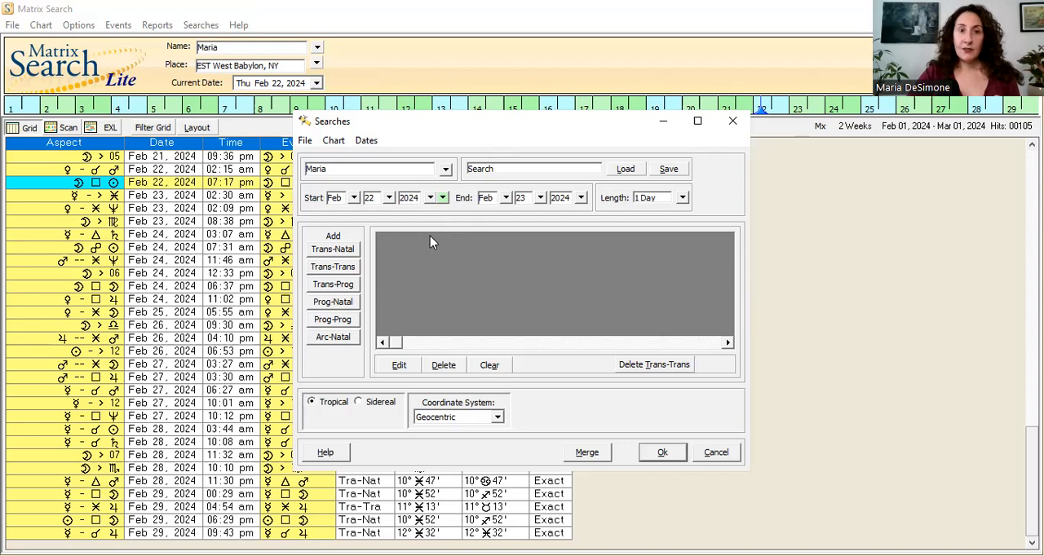
mouse_move(477, 216)
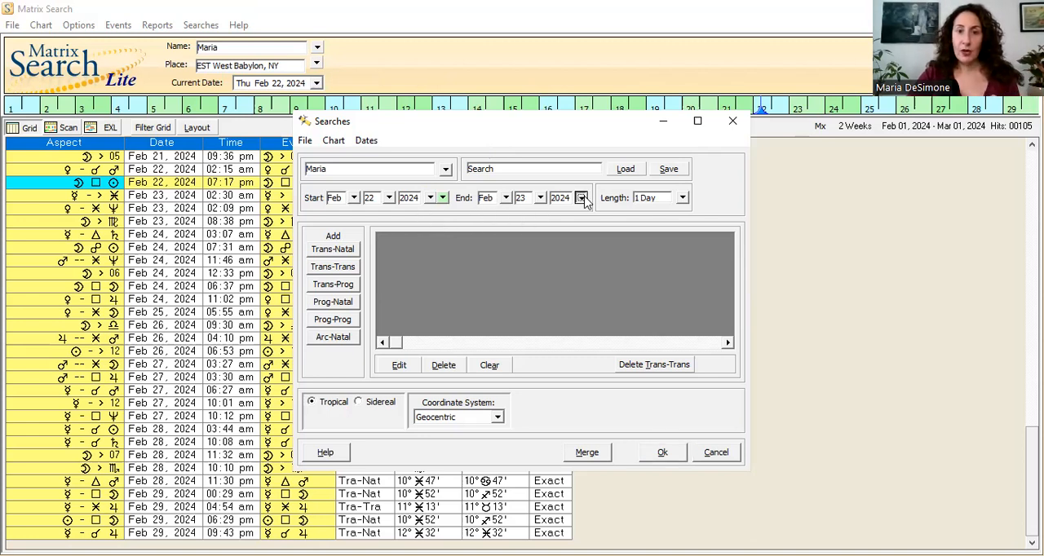
Set the search end year to 2025, giving a Feb 22 2024 to Feb 23 2025 range
click(581, 197)
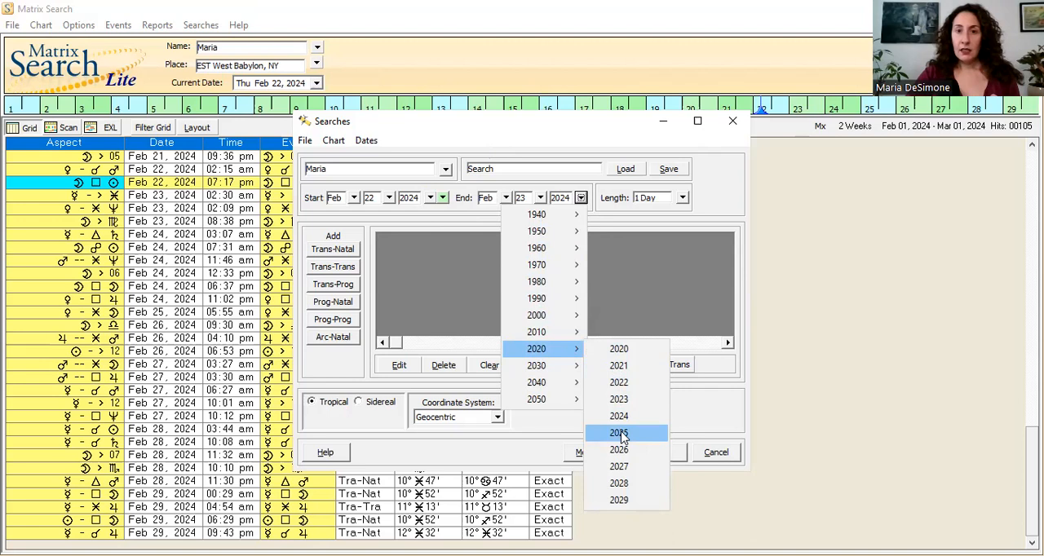
click(618, 432)
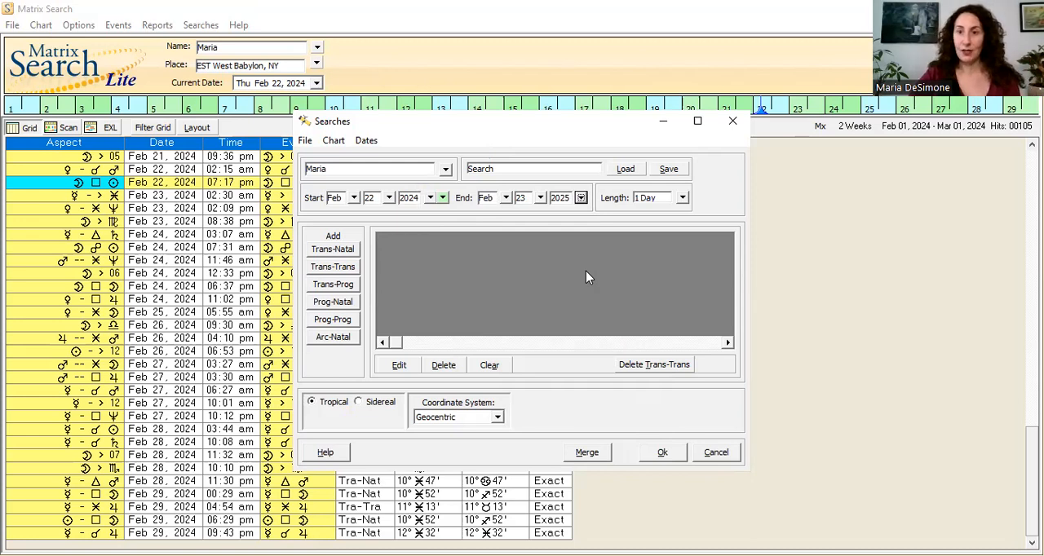
mouse_move(487, 271)
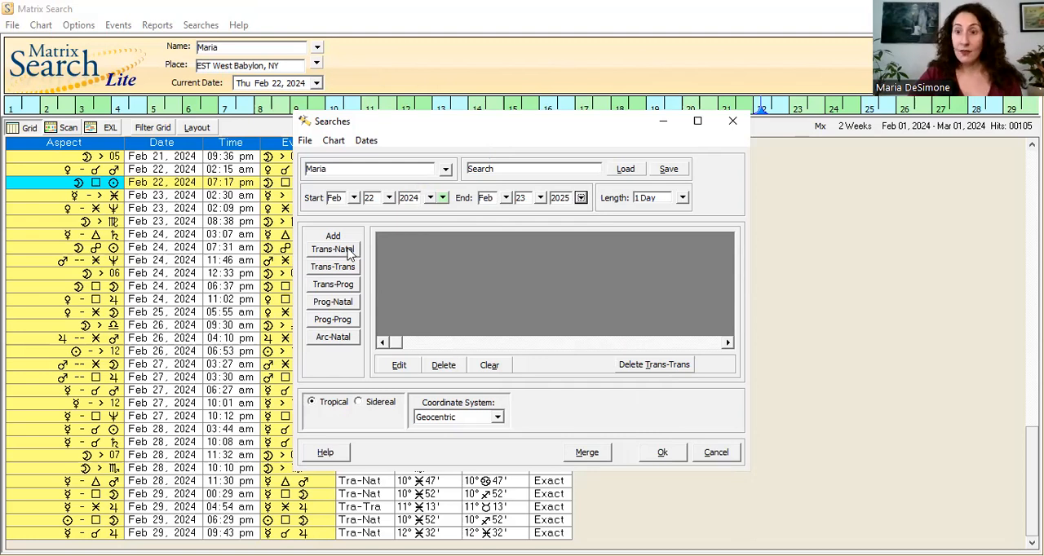
Start a transit-to-natal search and remove the Moon from the transiting planets
click(333, 248)
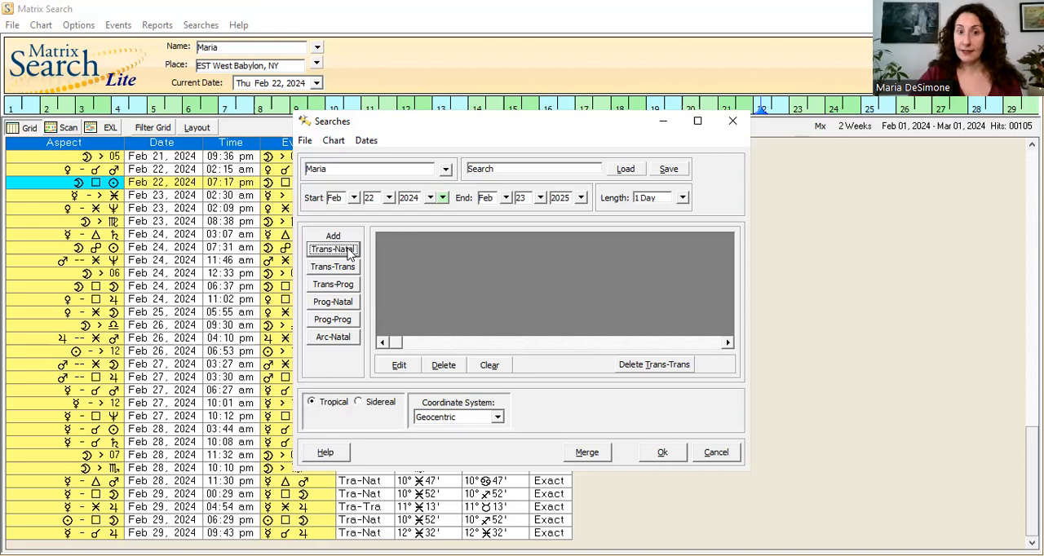
click(333, 248)
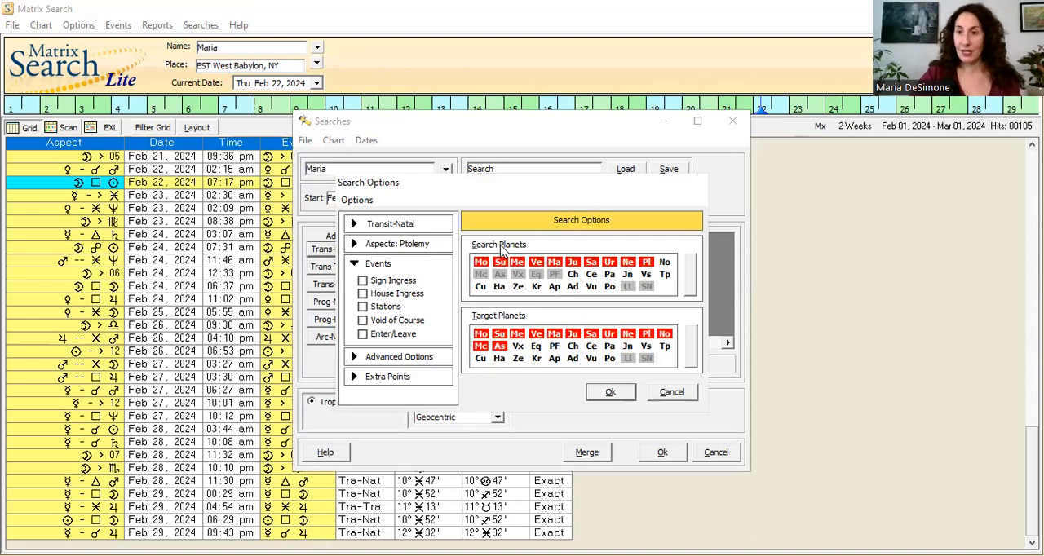
mouse_move(500, 259)
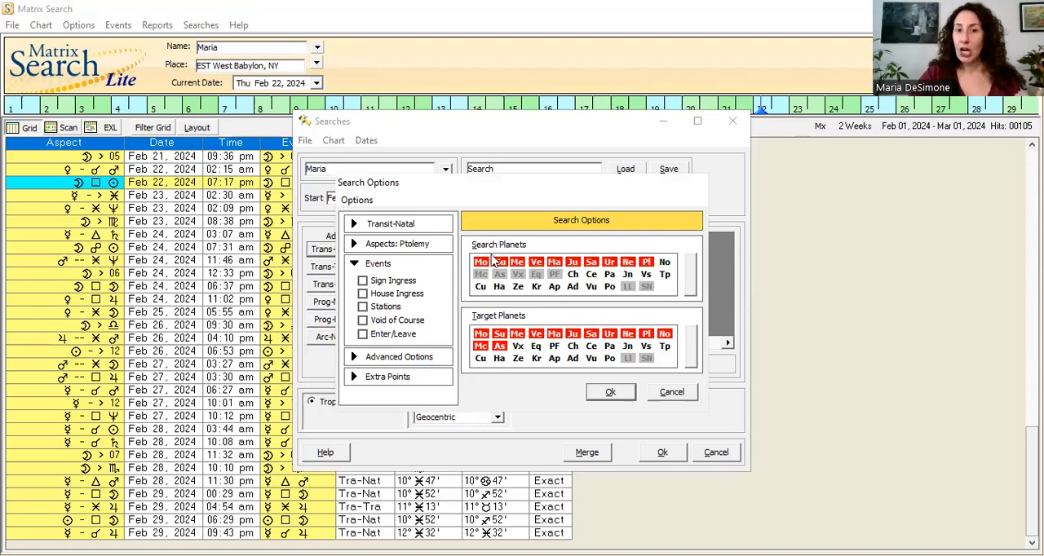
click(482, 261)
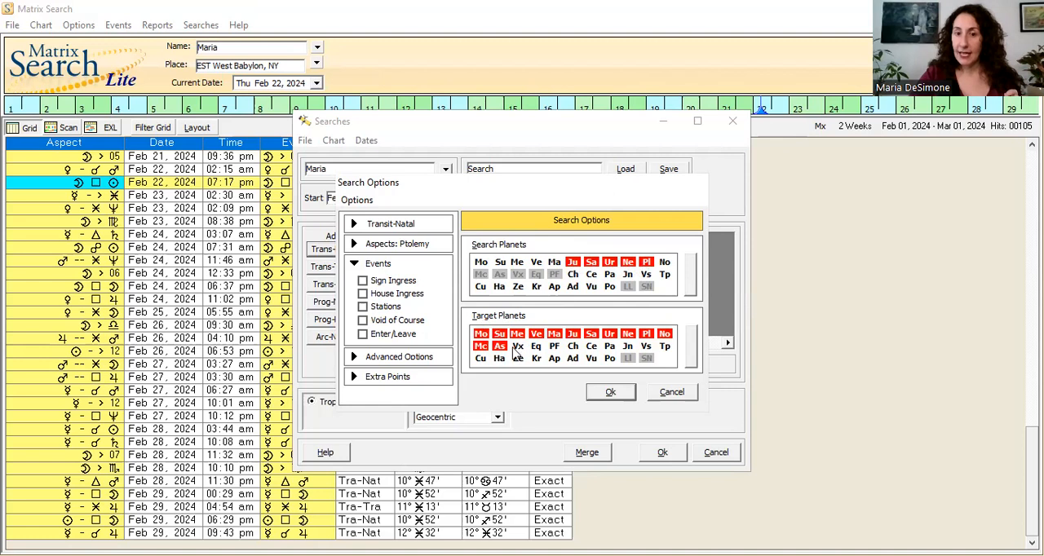
mouse_move(515, 356)
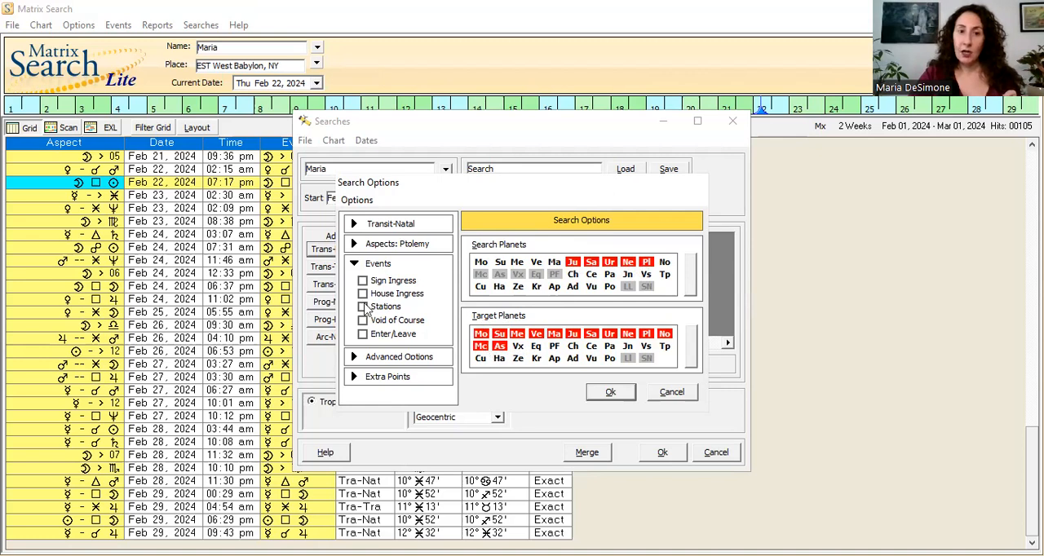
Tick House Ingress so house ingress events are included in the transit search
click(362, 293)
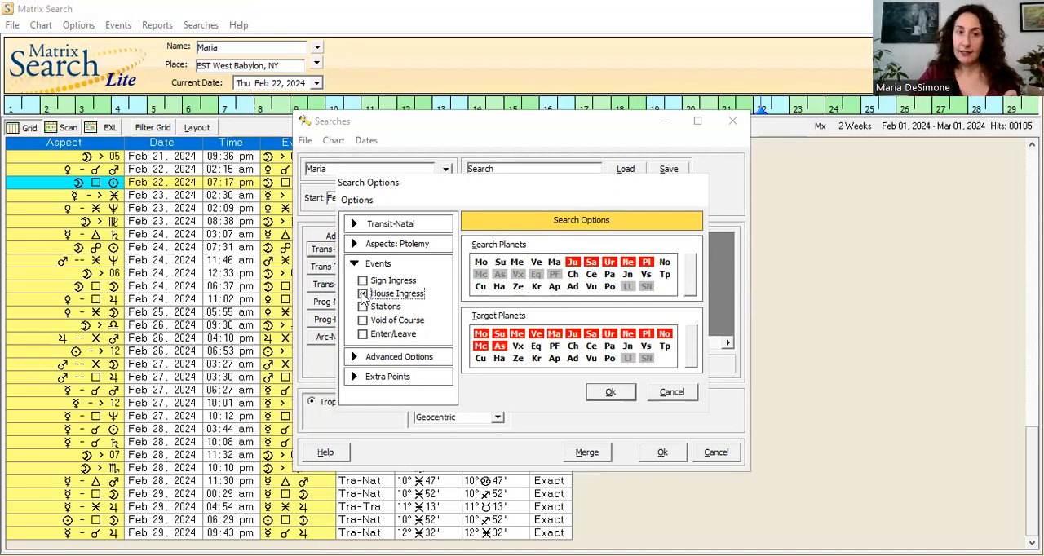
click(362, 294)
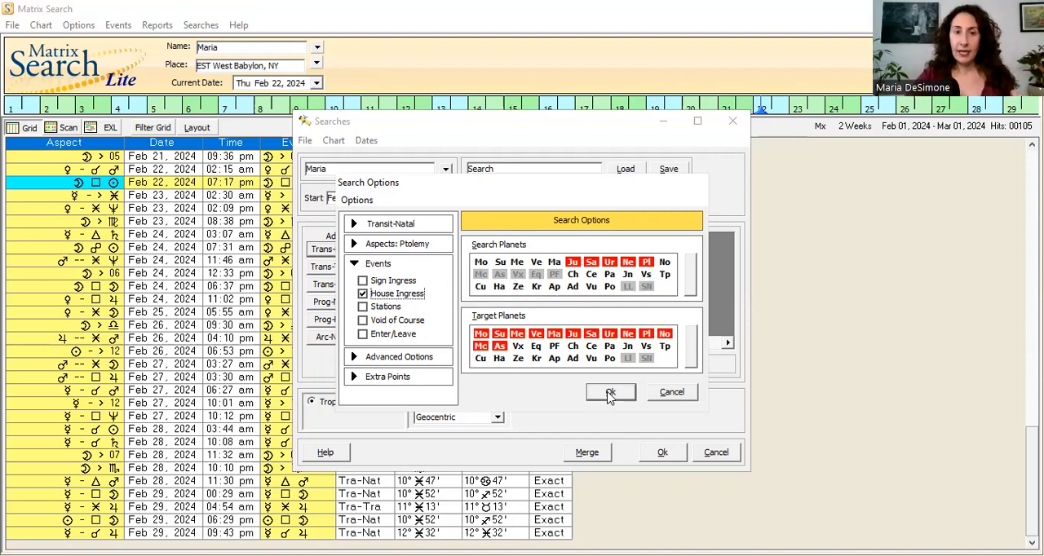
Confirm the transit-to-natal options, adding it to the search list
click(610, 391)
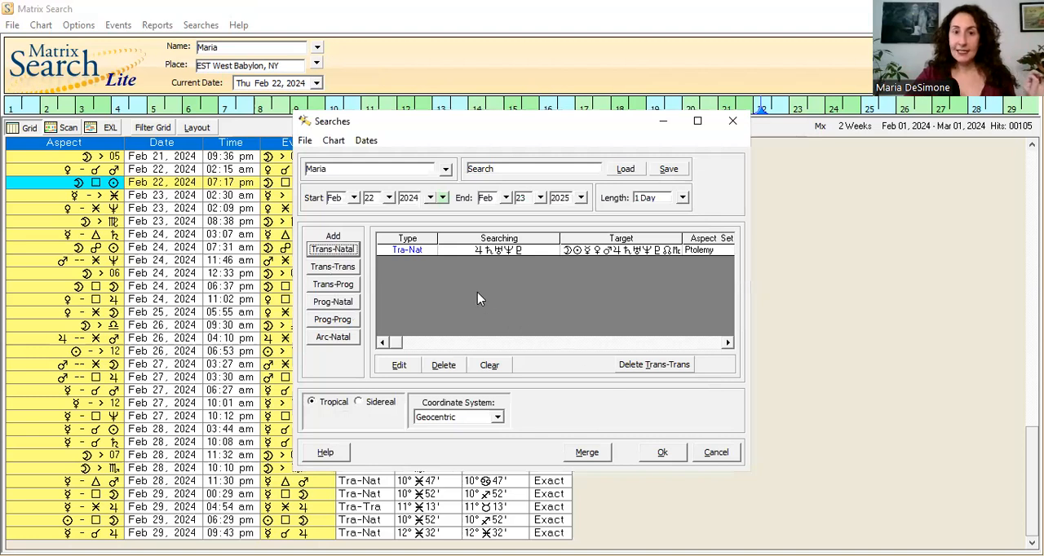
mouse_move(343, 308)
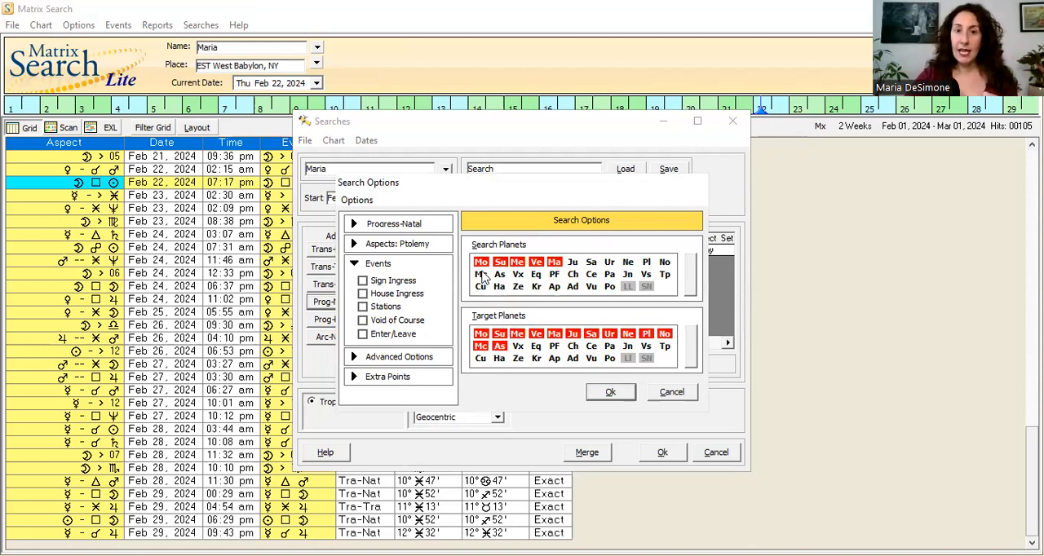
Add the Ascendant plus house ingress and stations to the progressed search and confirm it
click(479, 274)
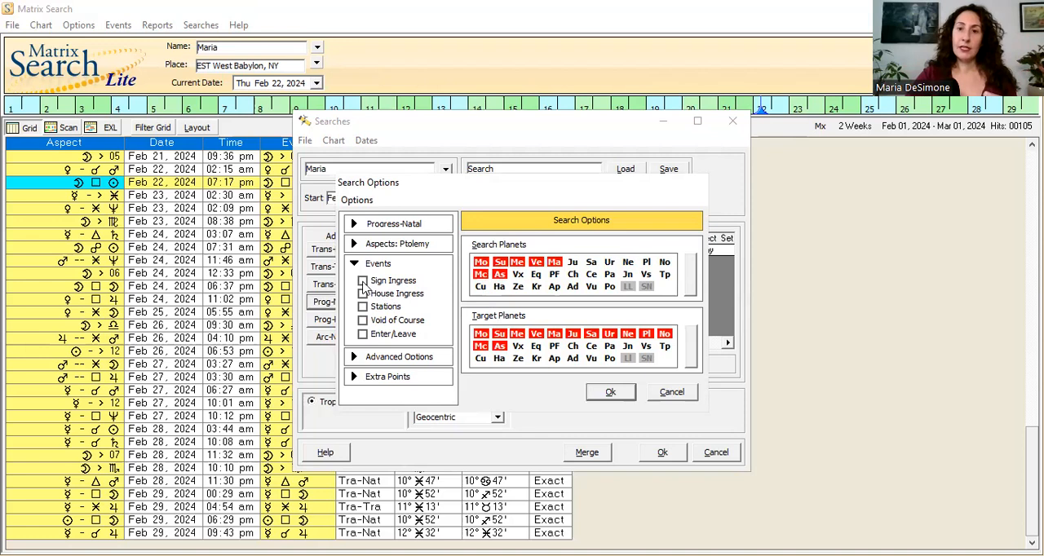
click(362, 281)
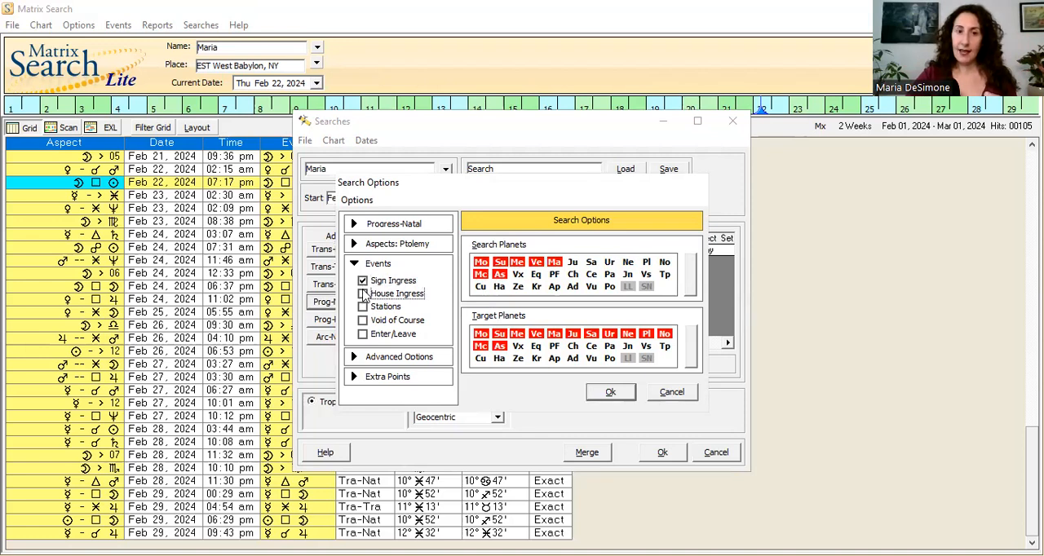
click(362, 293)
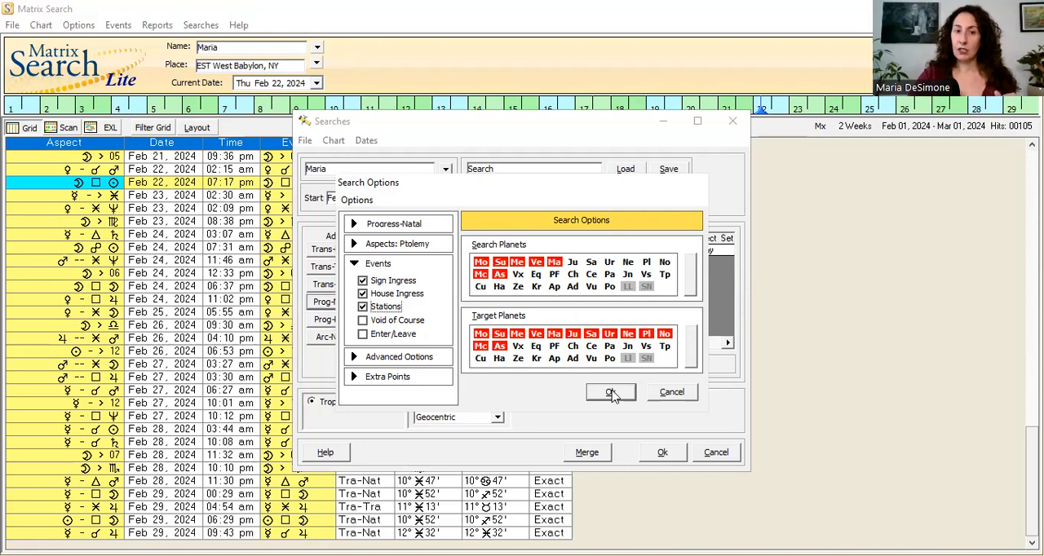
click(611, 391)
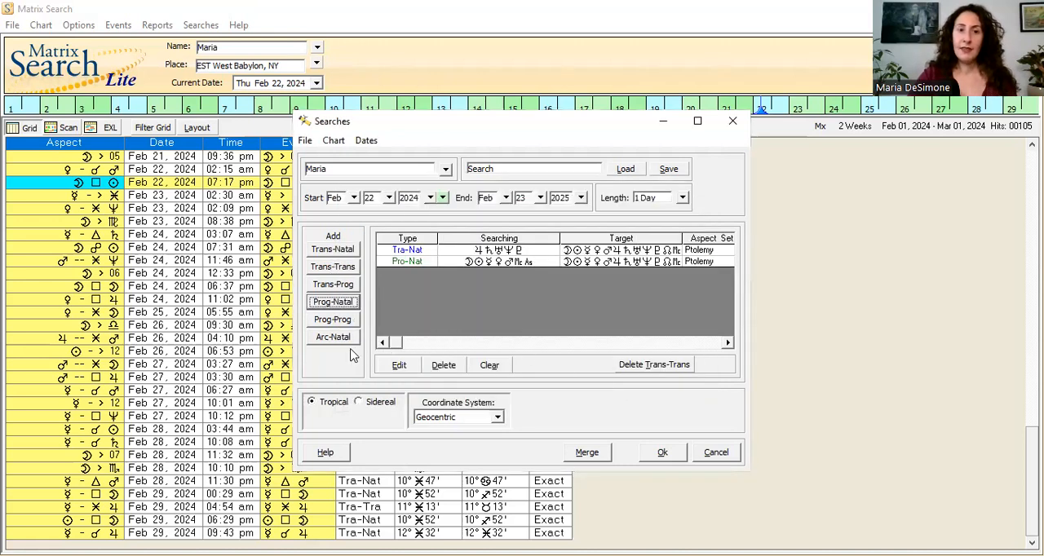
Start a new solar-arc-to-natal search from the Add buttons
click(333, 336)
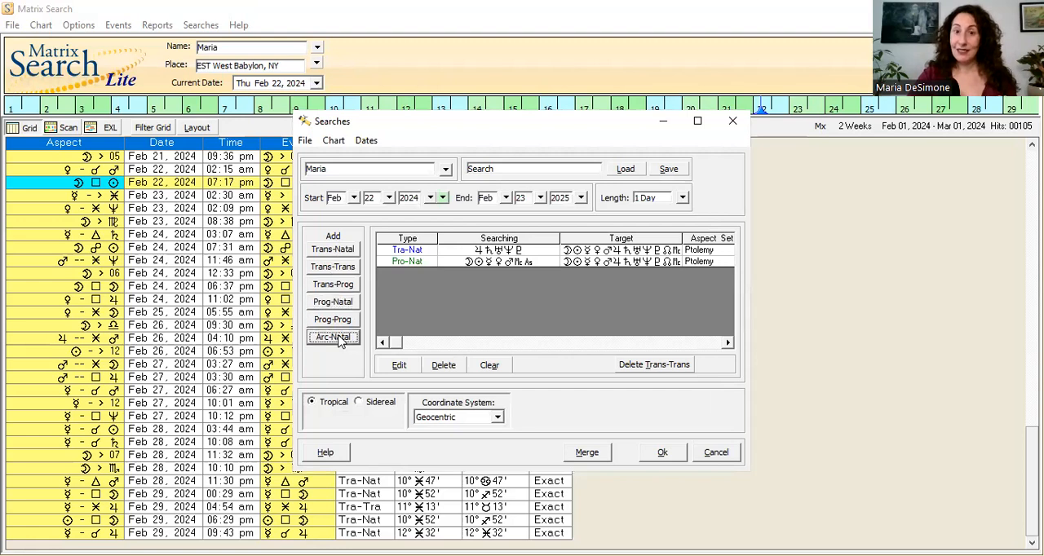
click(333, 336)
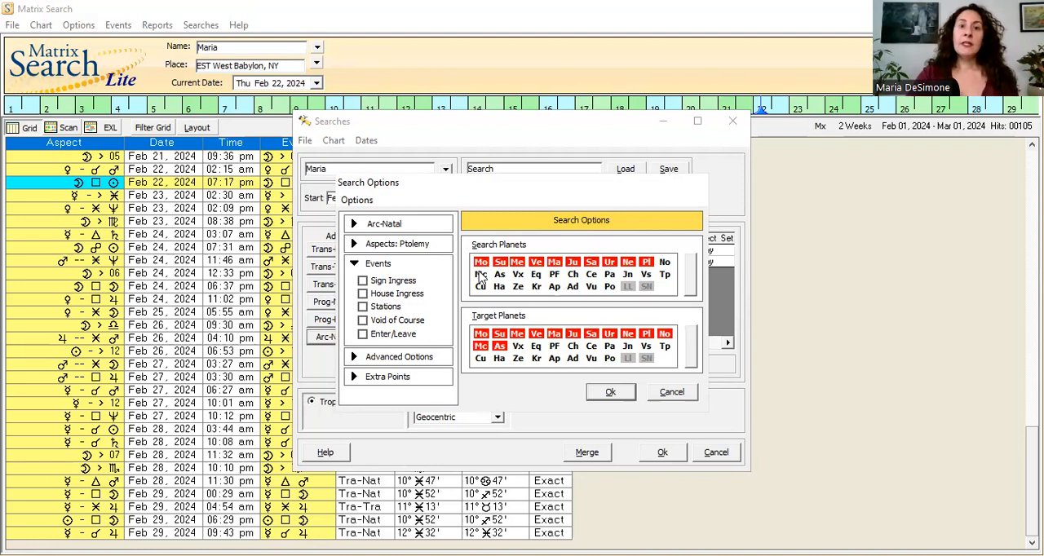
mouse_move(506, 281)
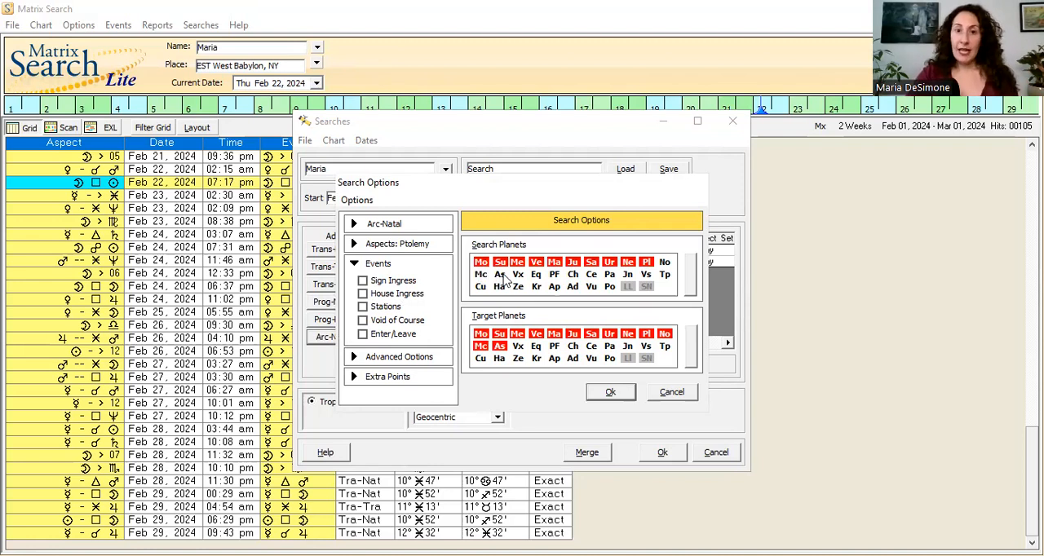
Adjust the arc search's planets and confirm it into the search list
click(499, 274)
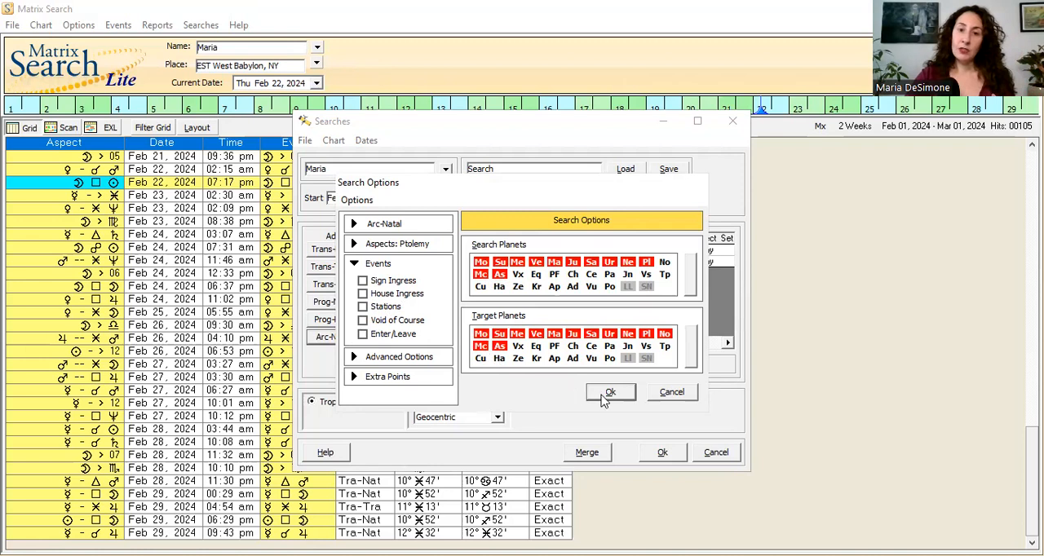
click(610, 391)
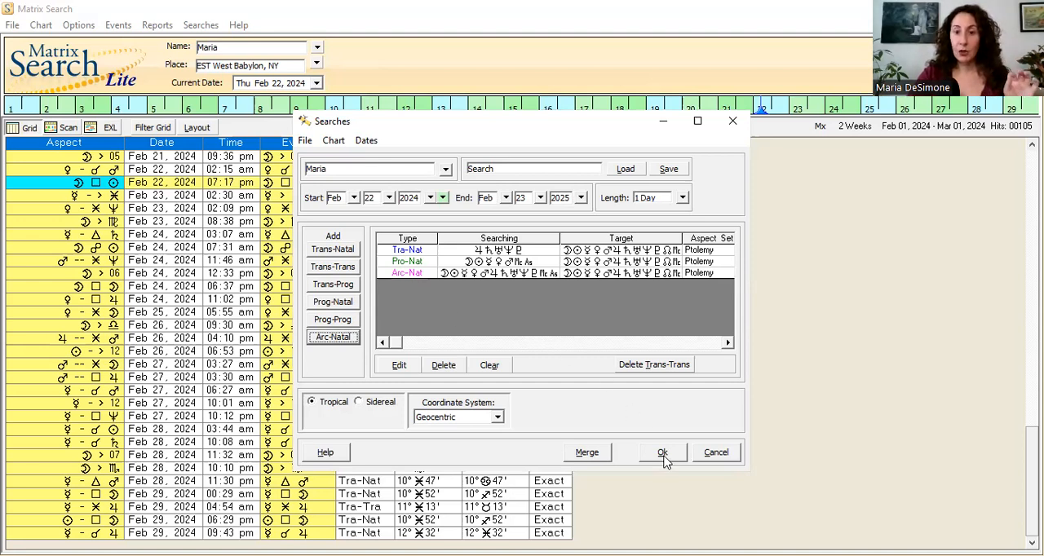
Run all listed searches to list a year of transit, progressed and arc events
click(663, 452)
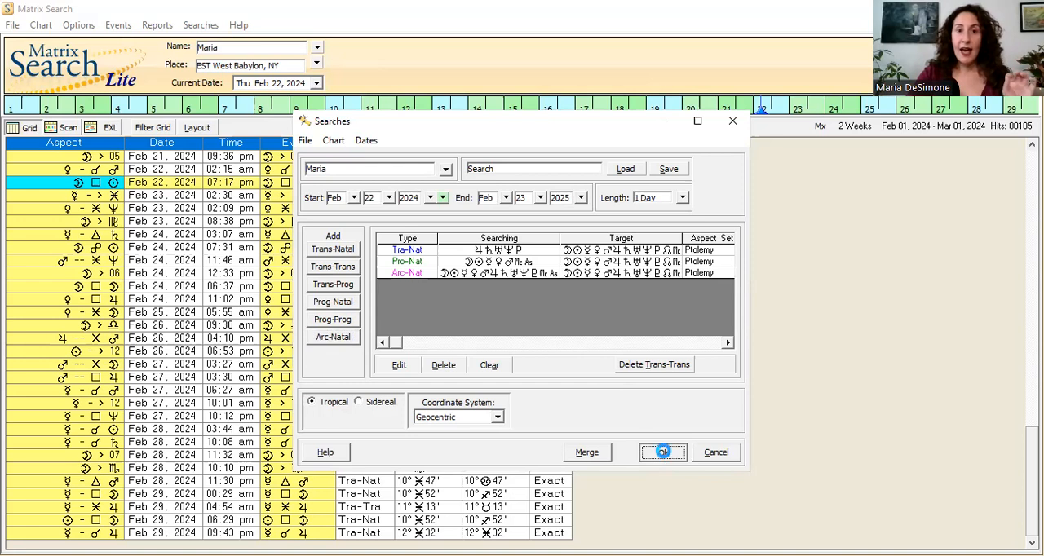
click(663, 452)
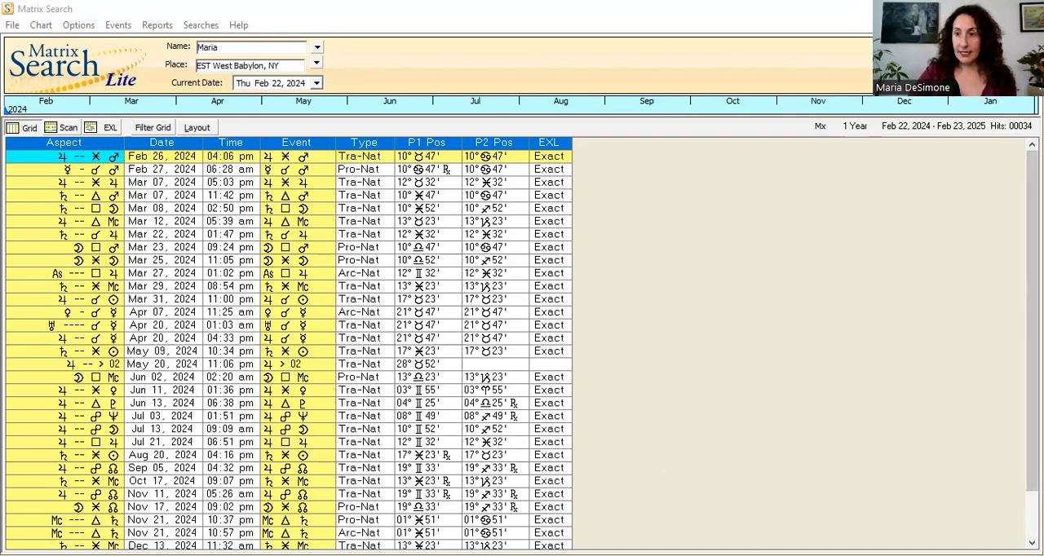
scroll(down, 3)
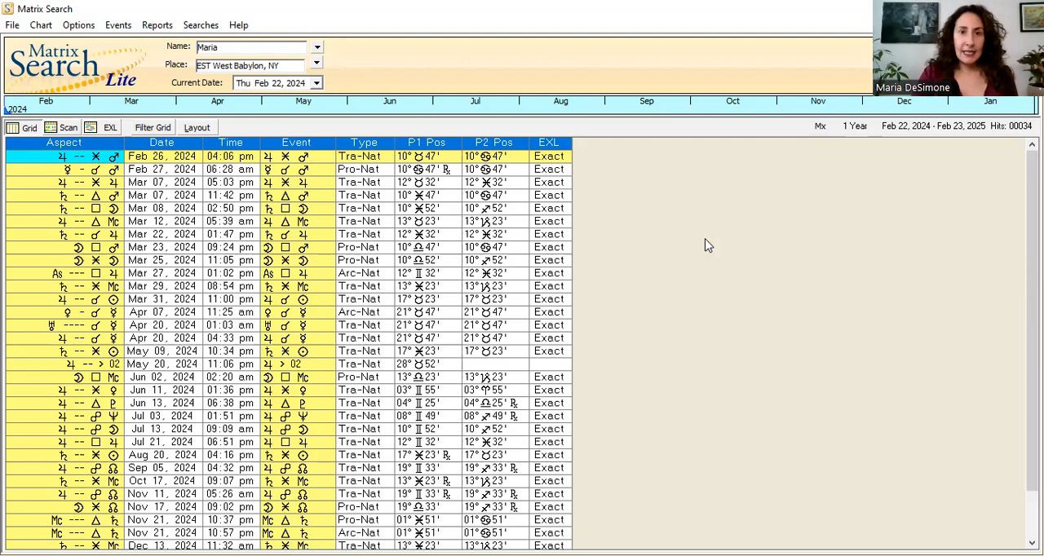
mouse_move(502, 42)
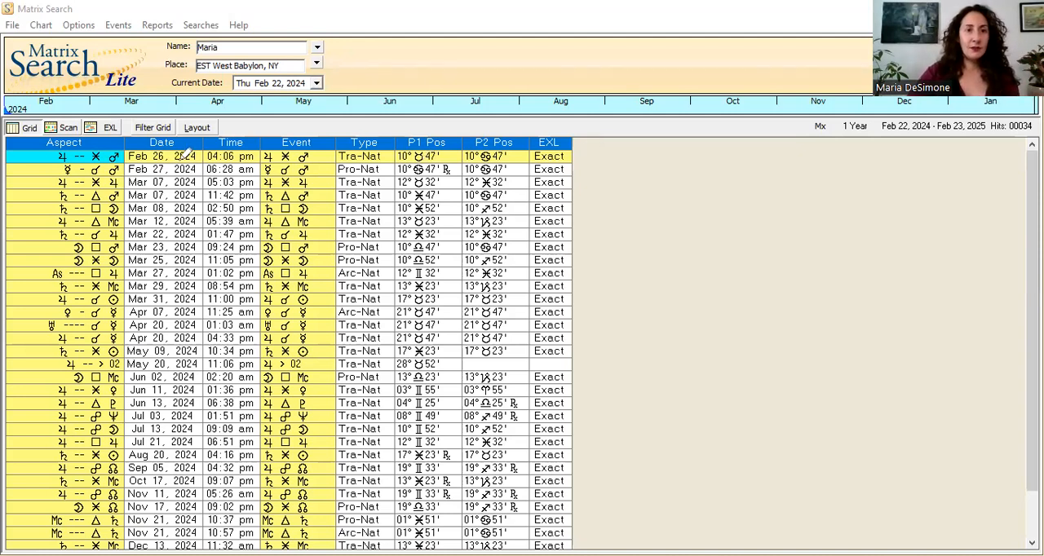
mouse_move(628, 176)
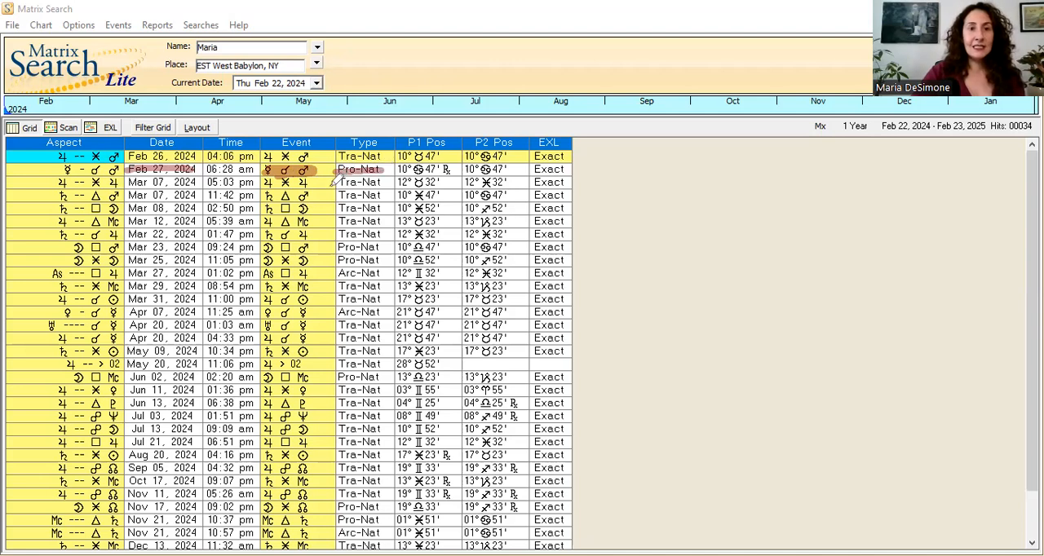
mouse_move(330, 194)
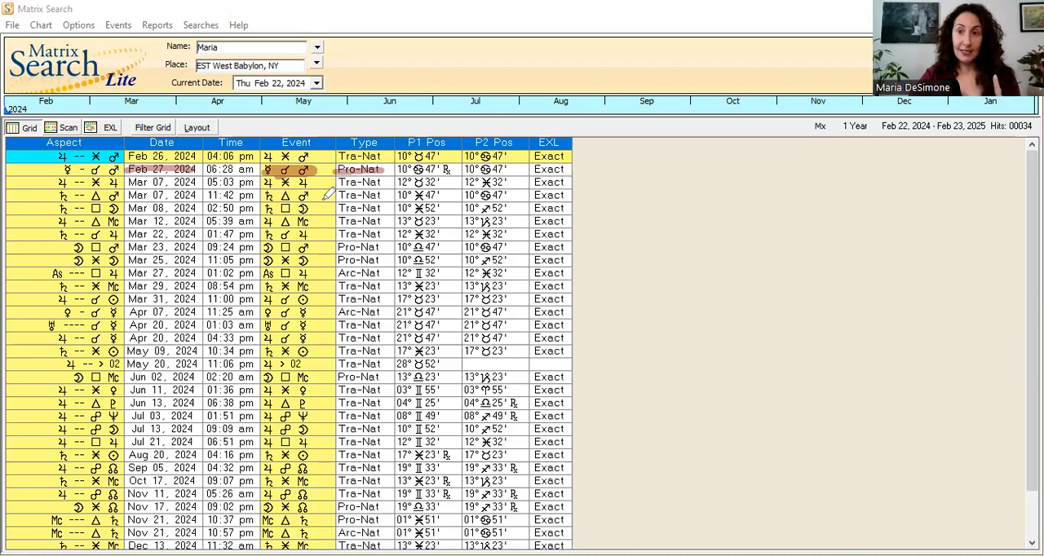
mouse_move(283, 209)
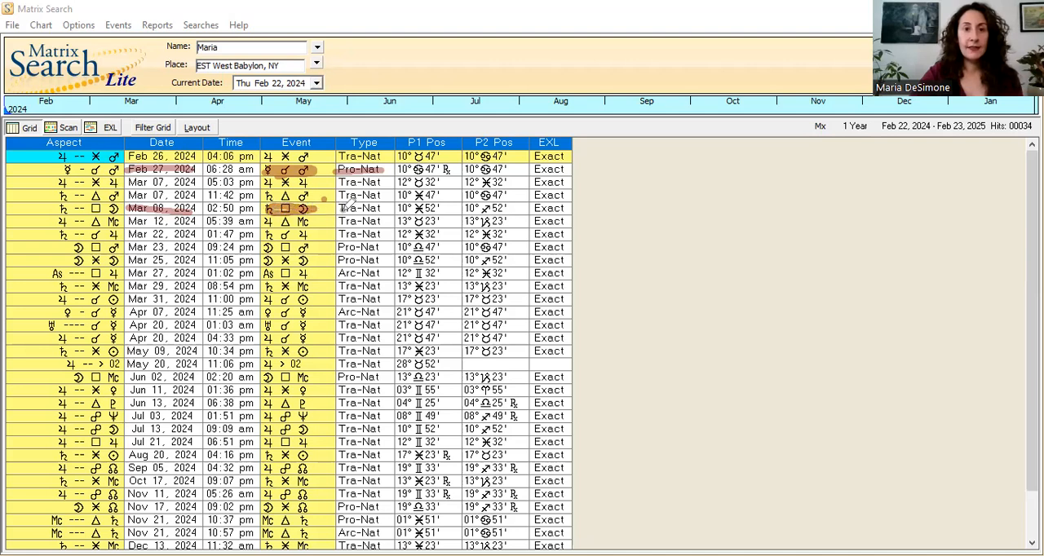
Circle the type of the Mar 08 aspect row in red
click(362, 208)
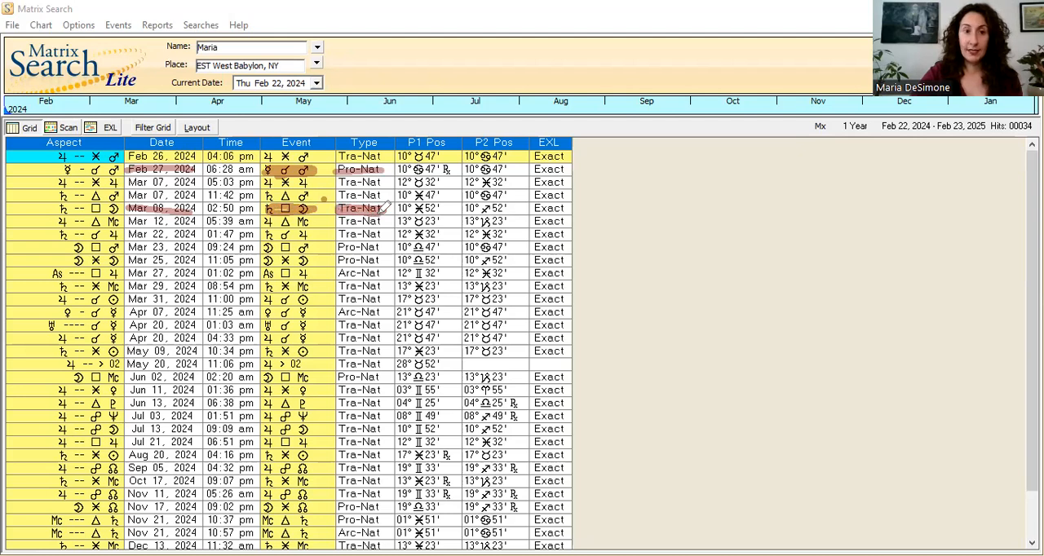
mouse_move(326, 261)
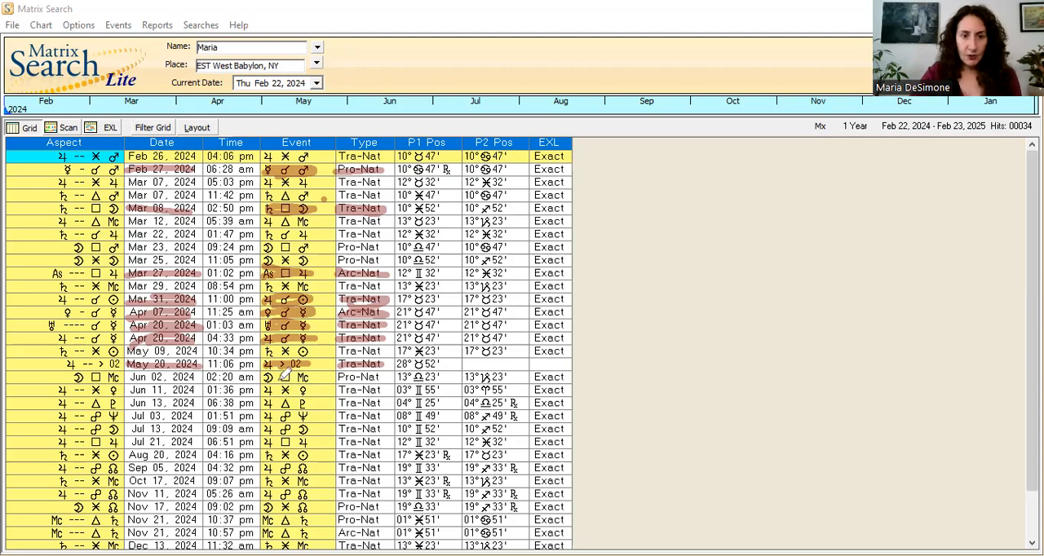
mouse_move(313, 386)
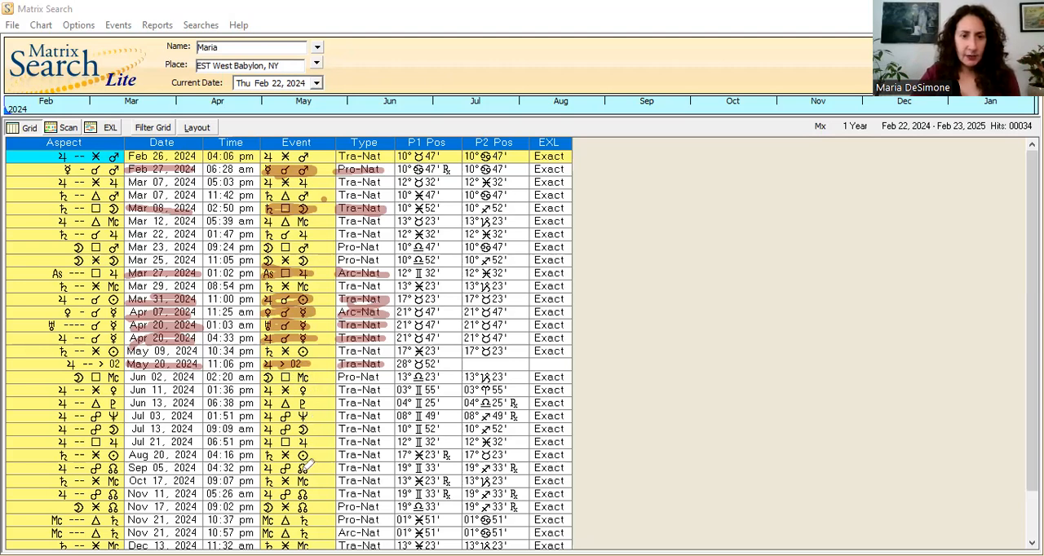
mouse_move(310, 481)
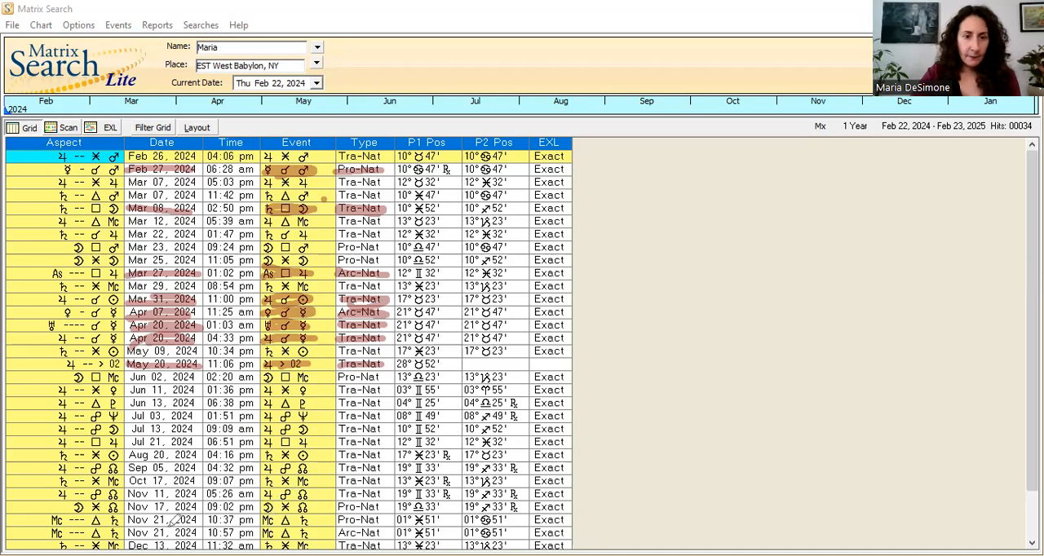
mouse_move(167, 520)
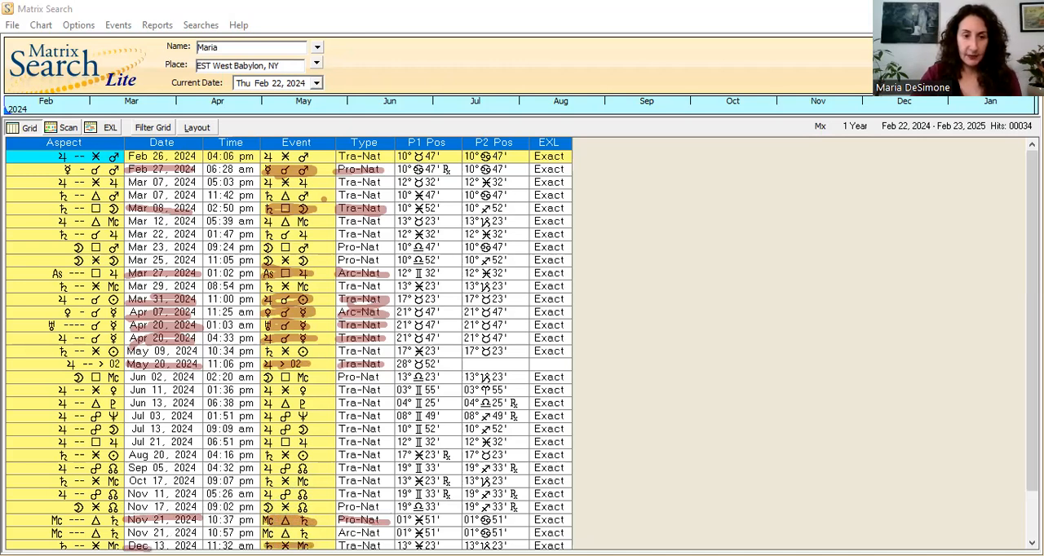
mouse_move(334, 535)
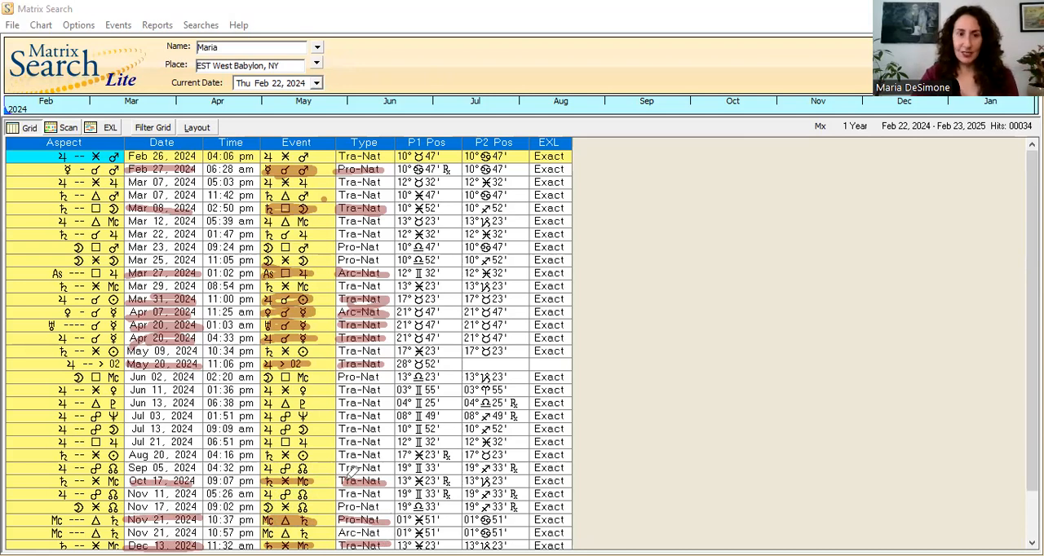
mouse_move(806, 483)
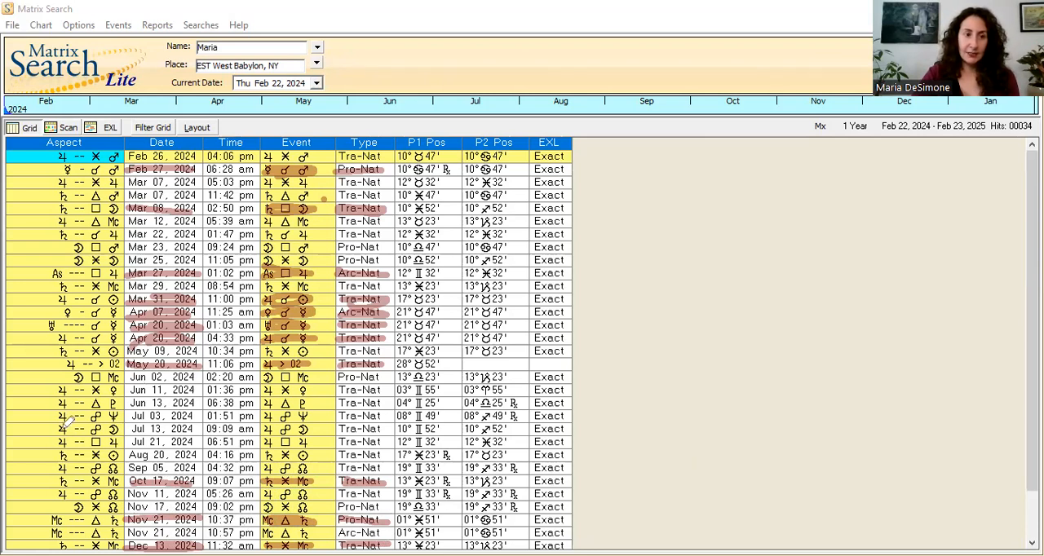
mouse_move(236, 465)
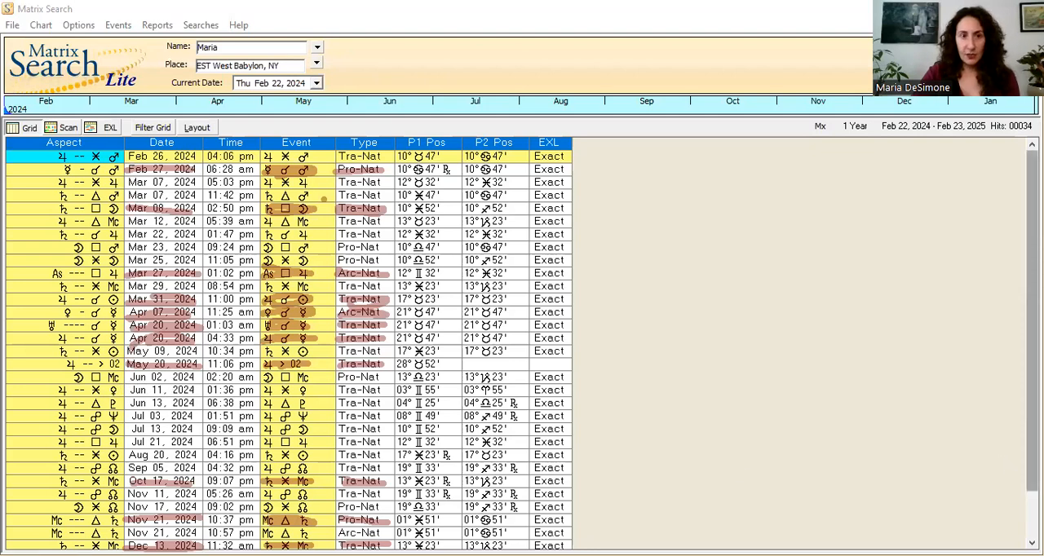
scroll(down, 3)
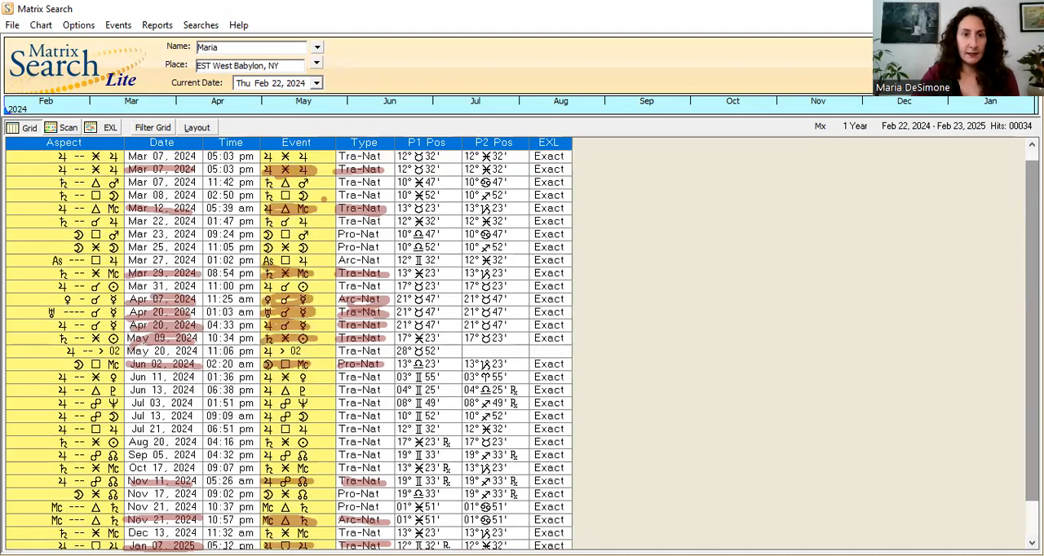
scroll(up, 3)
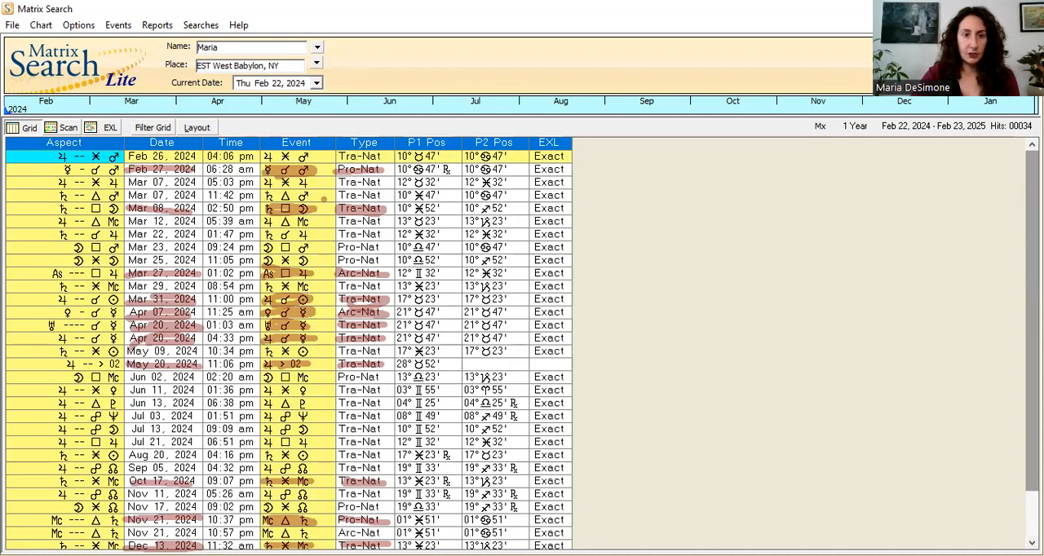
mouse_move(767, 416)
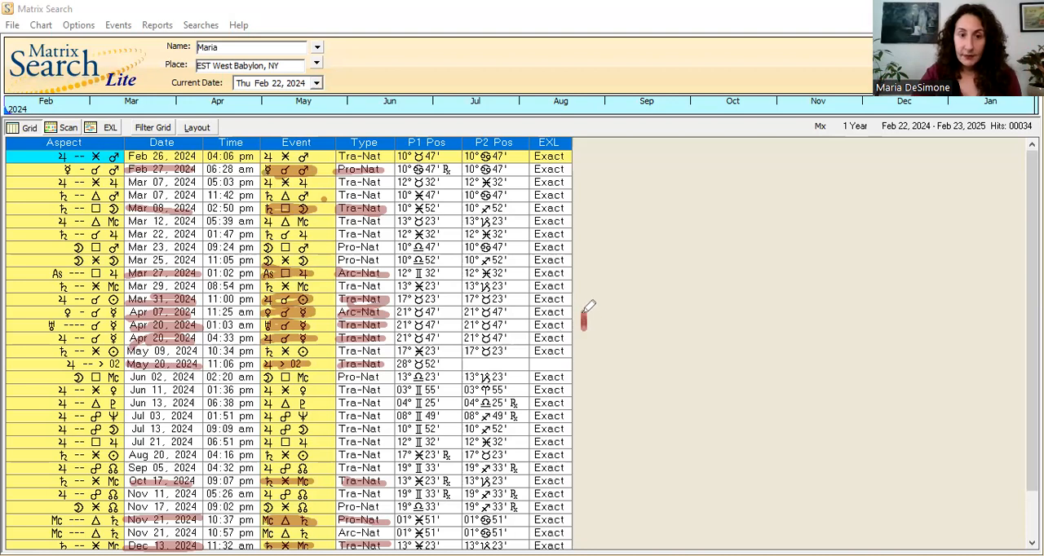
mouse_move(595, 318)
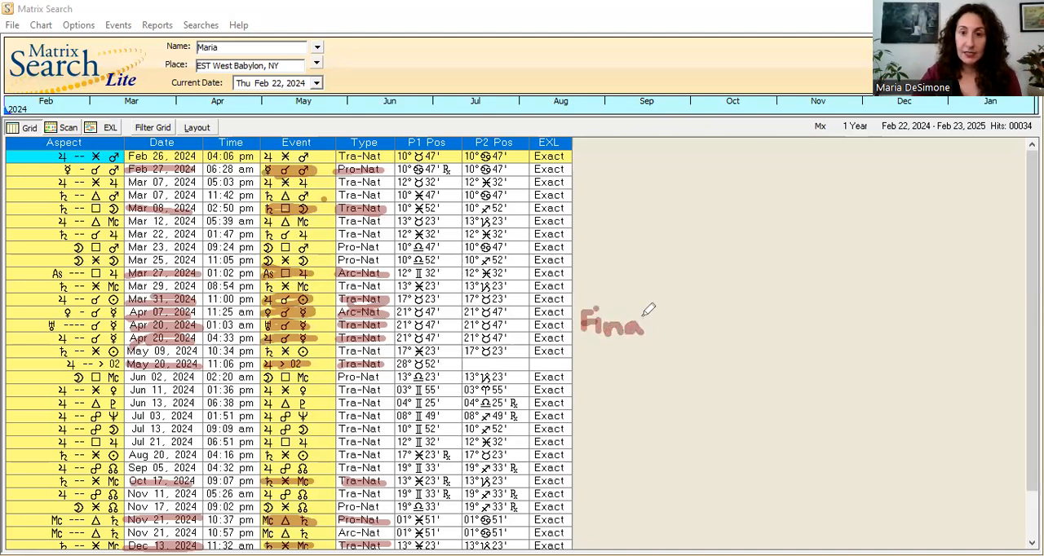
Finish handwriting 'Final' in red to the right of the aspect grid
drag(645, 323, 661, 330)
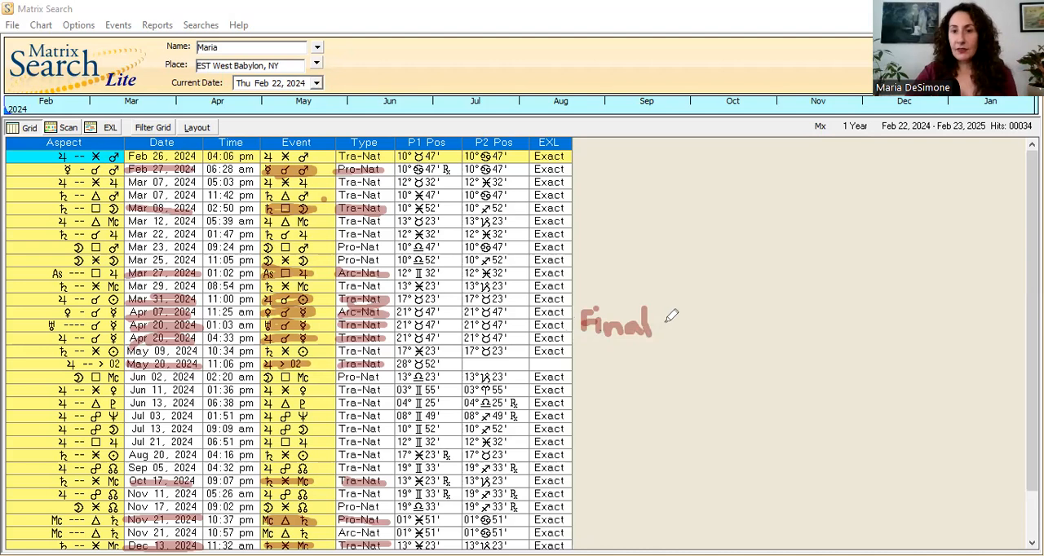
drag(667, 324, 751, 314)
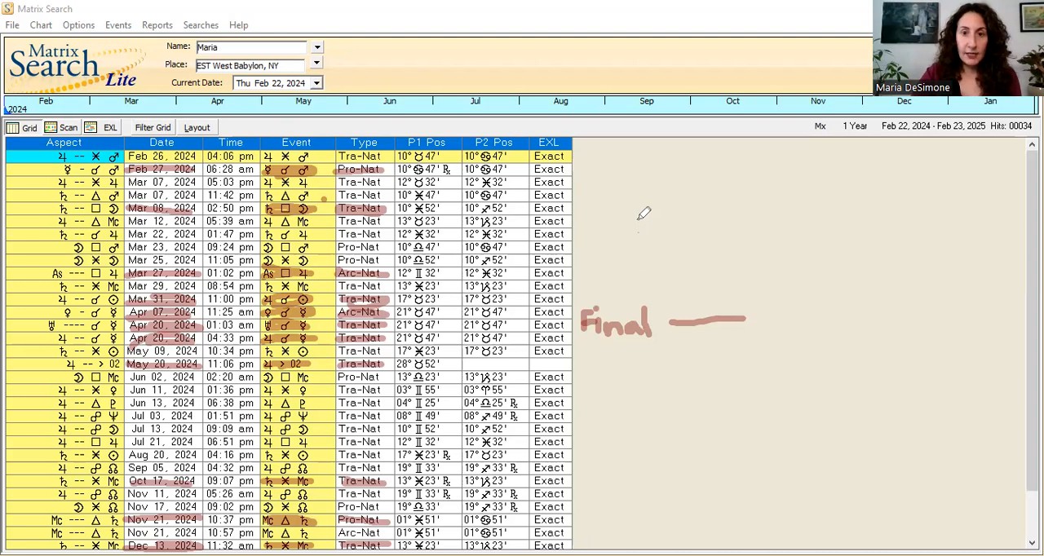
mouse_move(628, 219)
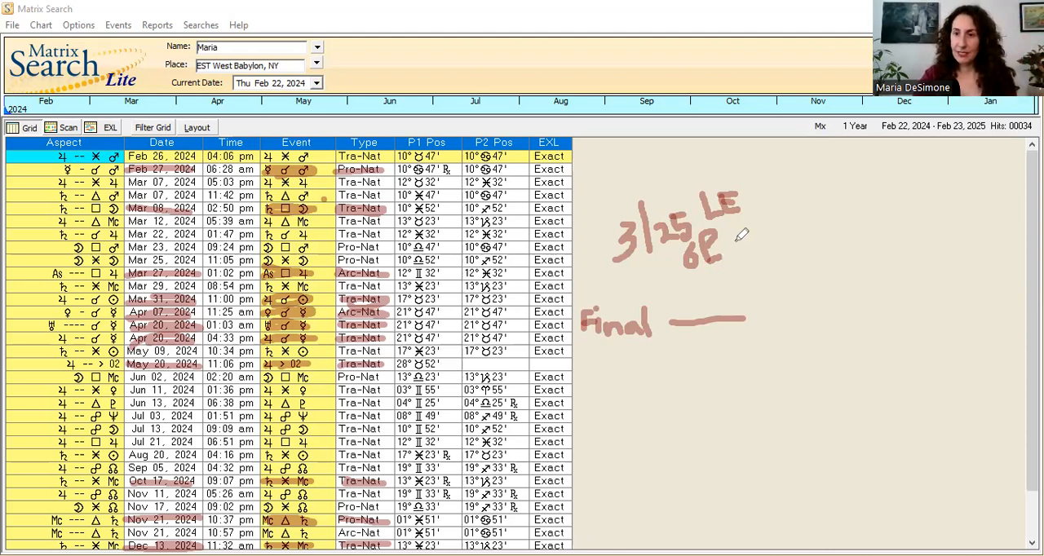
mouse_move(728, 254)
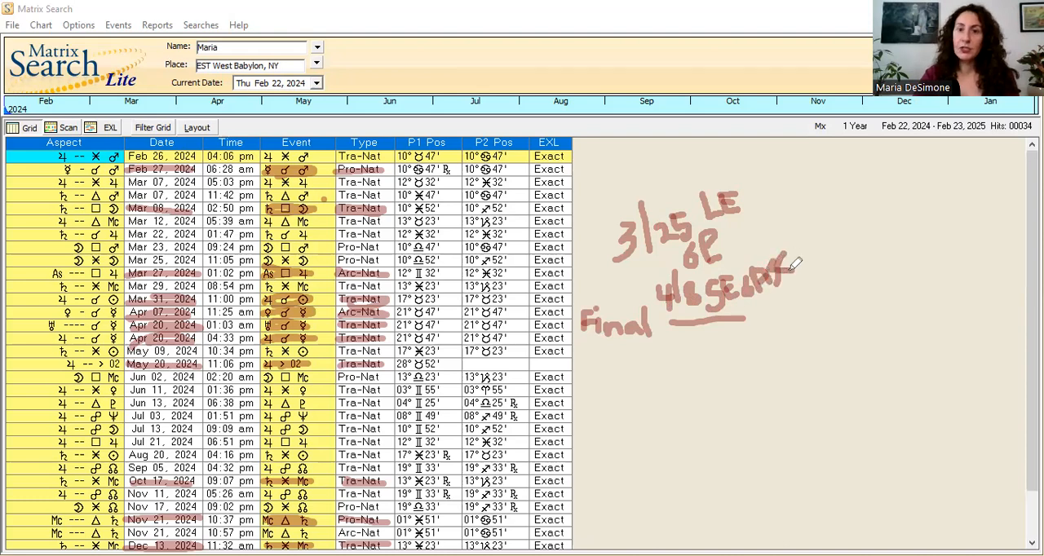
mouse_move(793, 390)
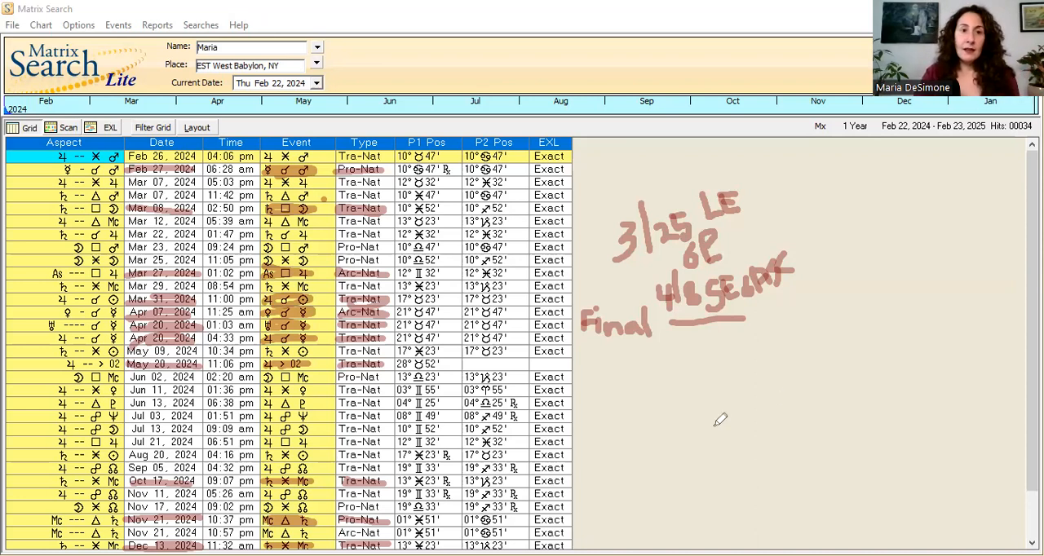
mouse_move(579, 329)
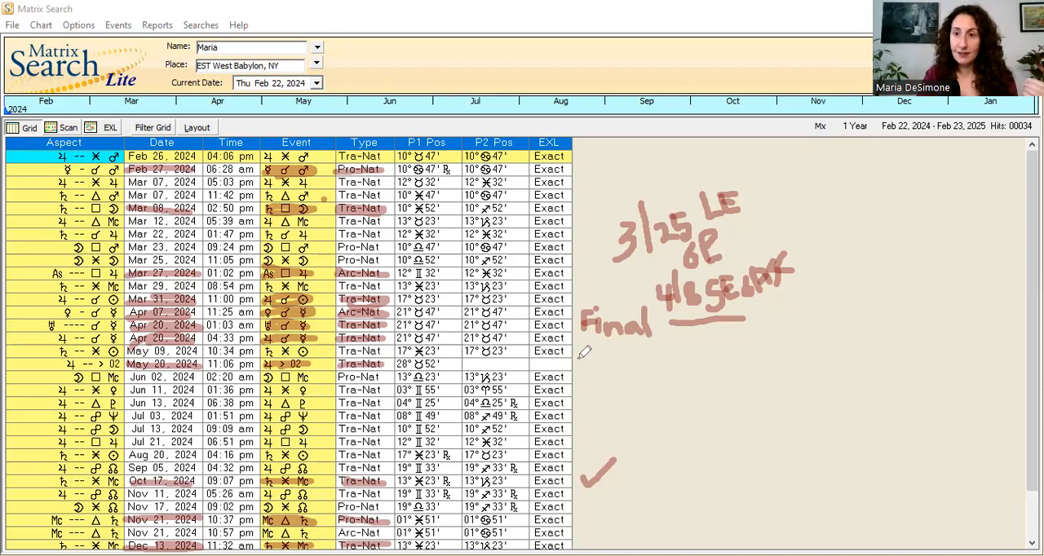
mouse_move(584, 380)
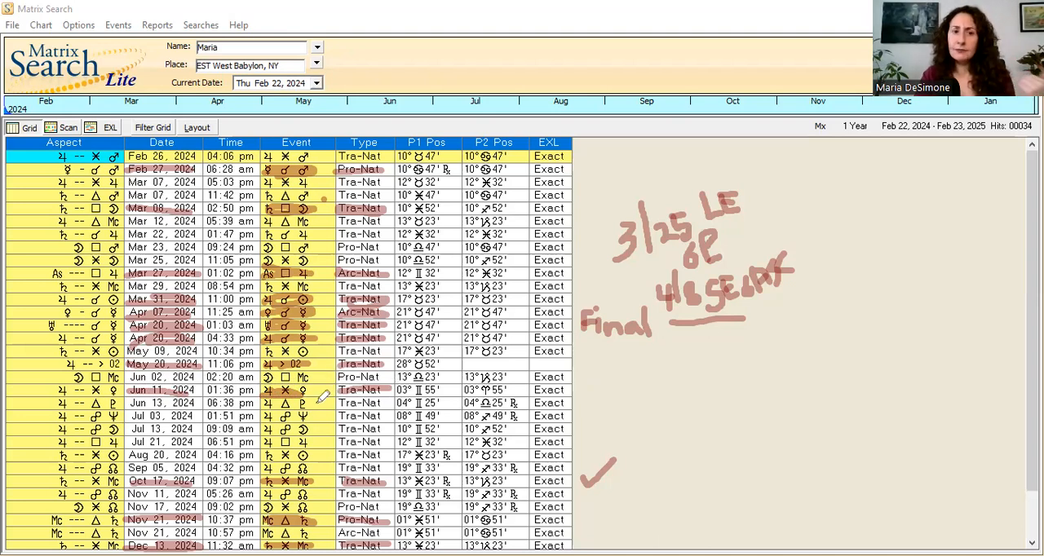
mouse_move(339, 519)
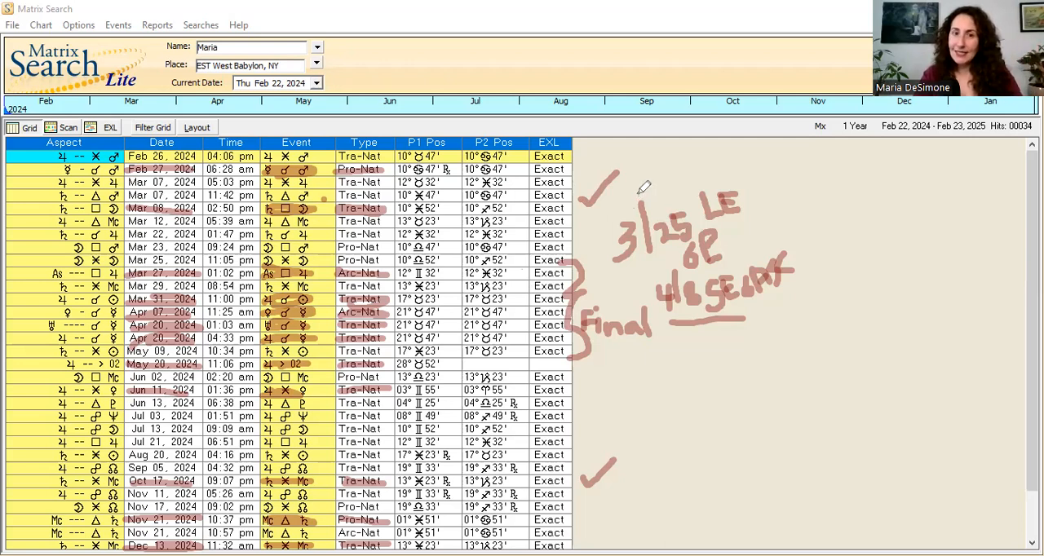
mouse_move(620, 395)
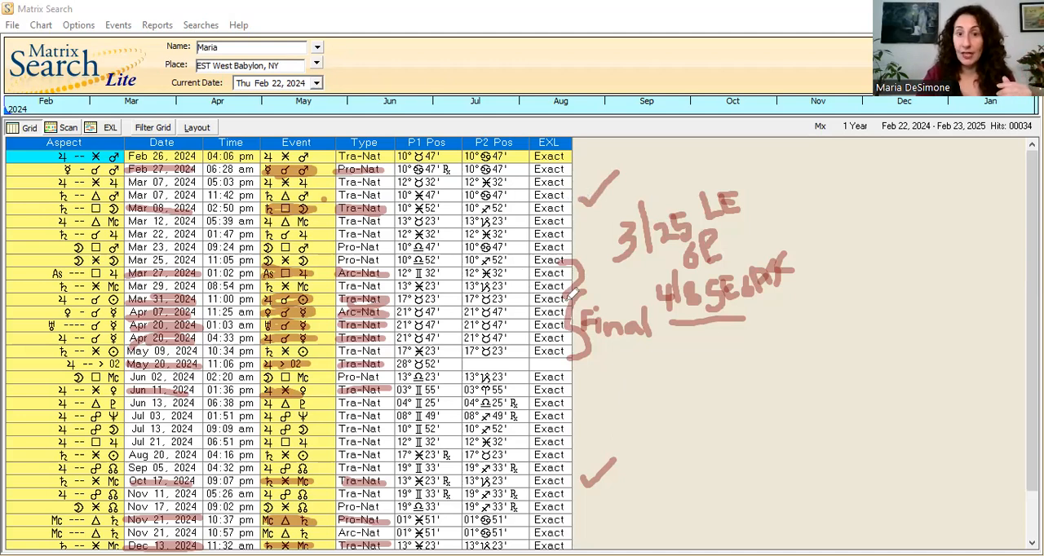
mouse_move(584, 375)
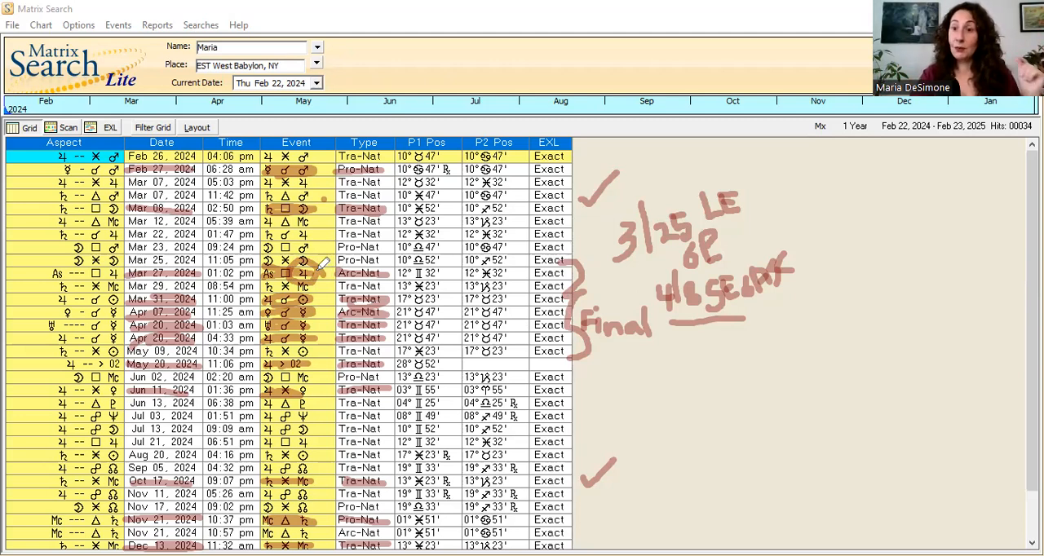
mouse_move(318, 313)
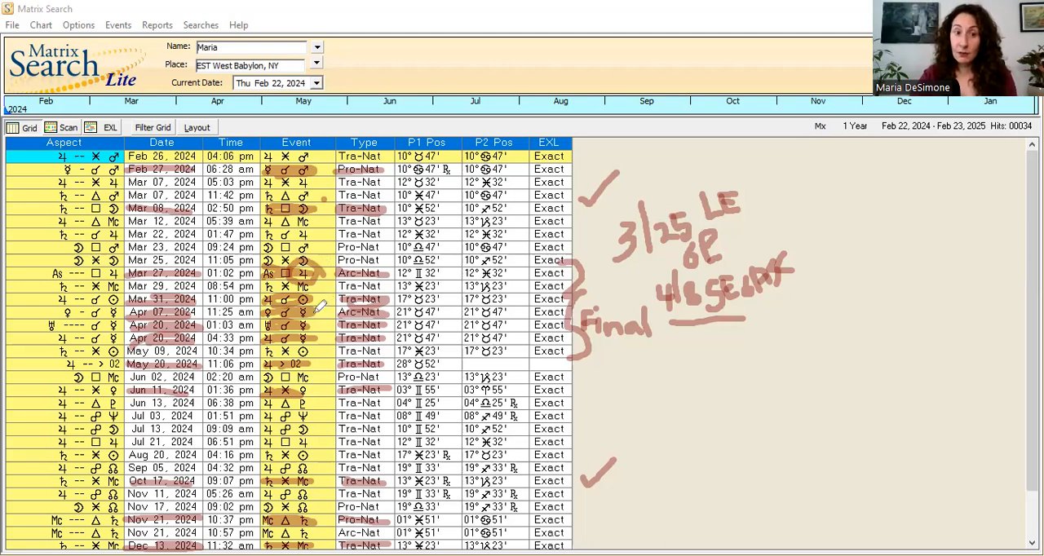
mouse_move(316, 308)
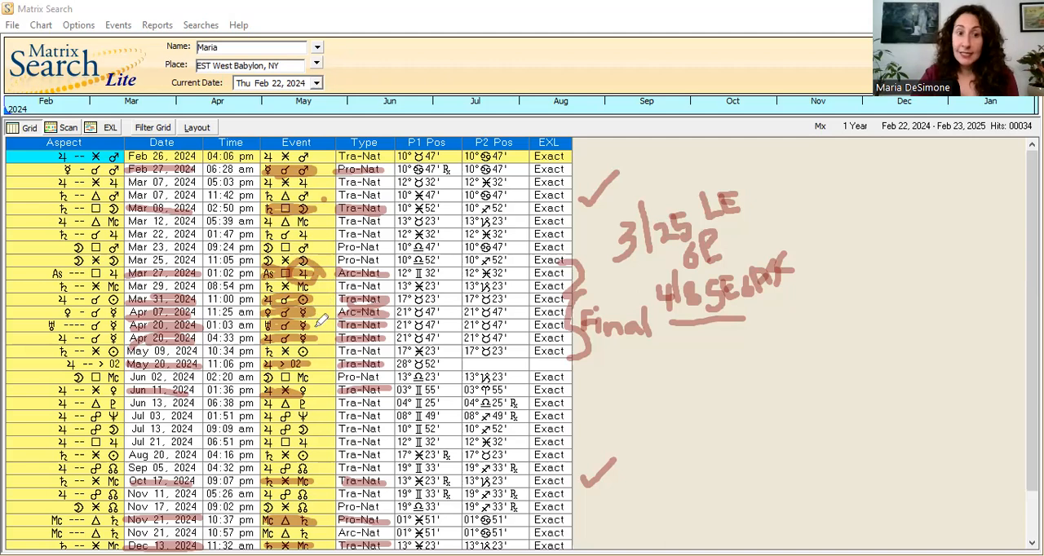
mouse_move(323, 337)
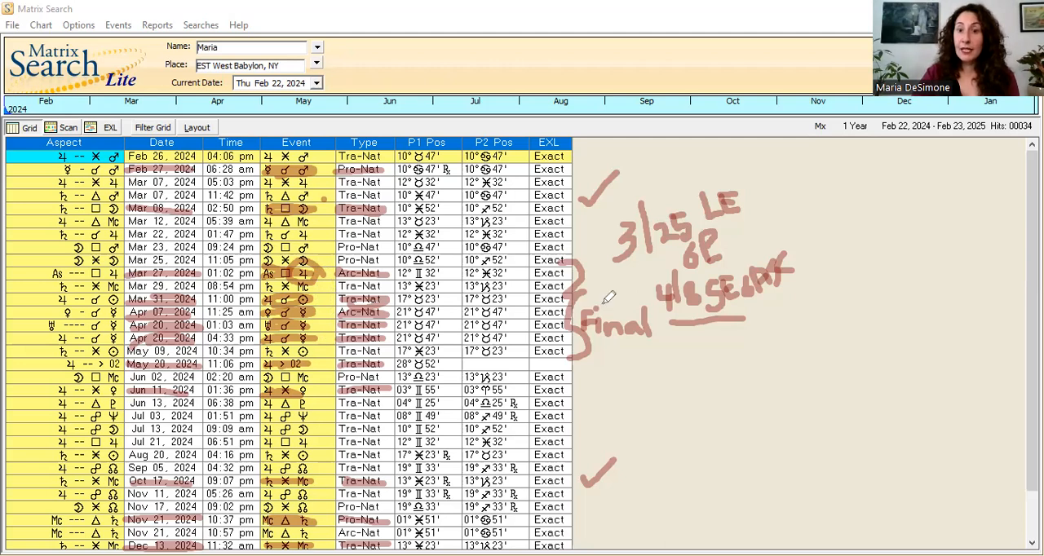
drag(783, 242, 770, 329)
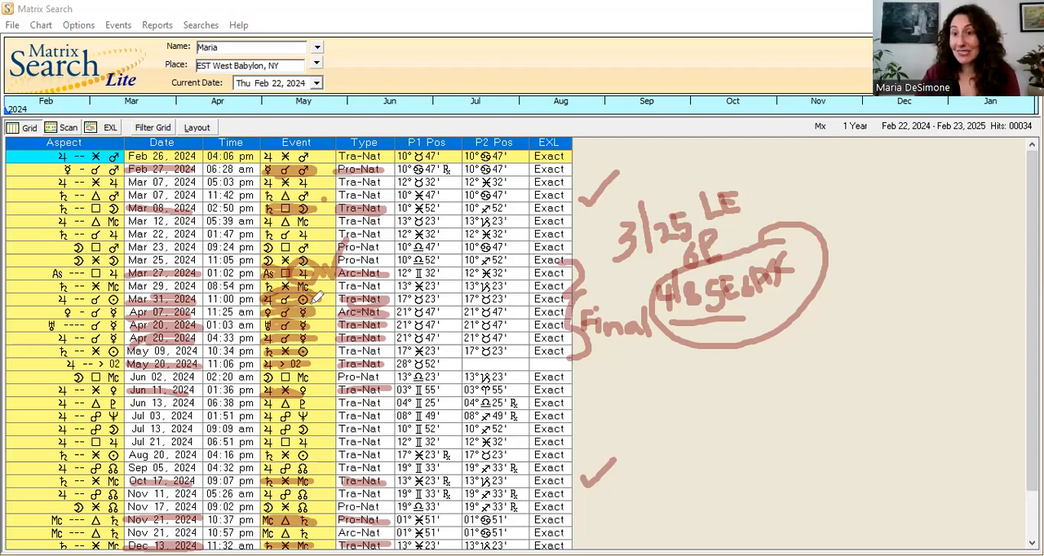
mouse_move(318, 339)
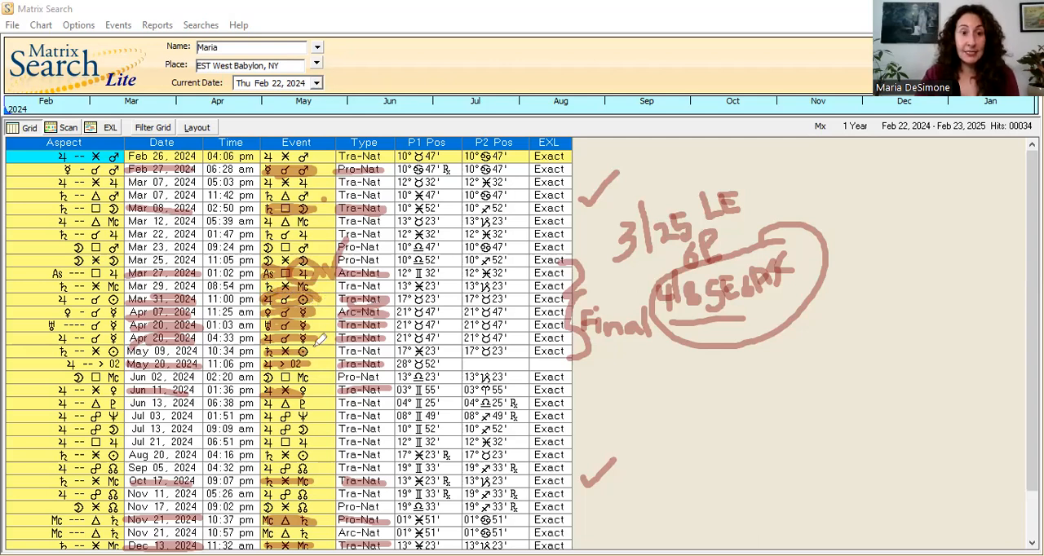
mouse_move(319, 364)
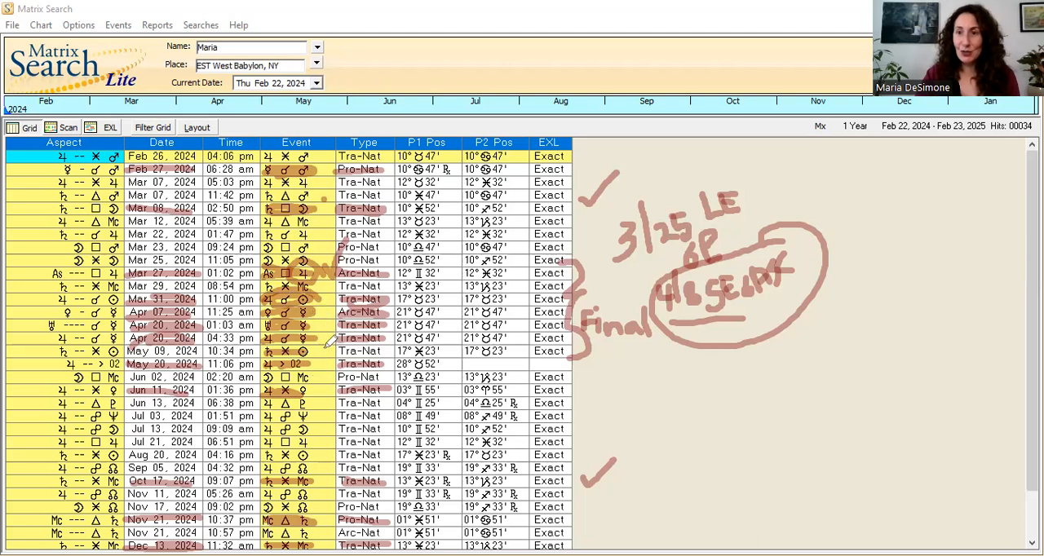
mouse_move(623, 352)
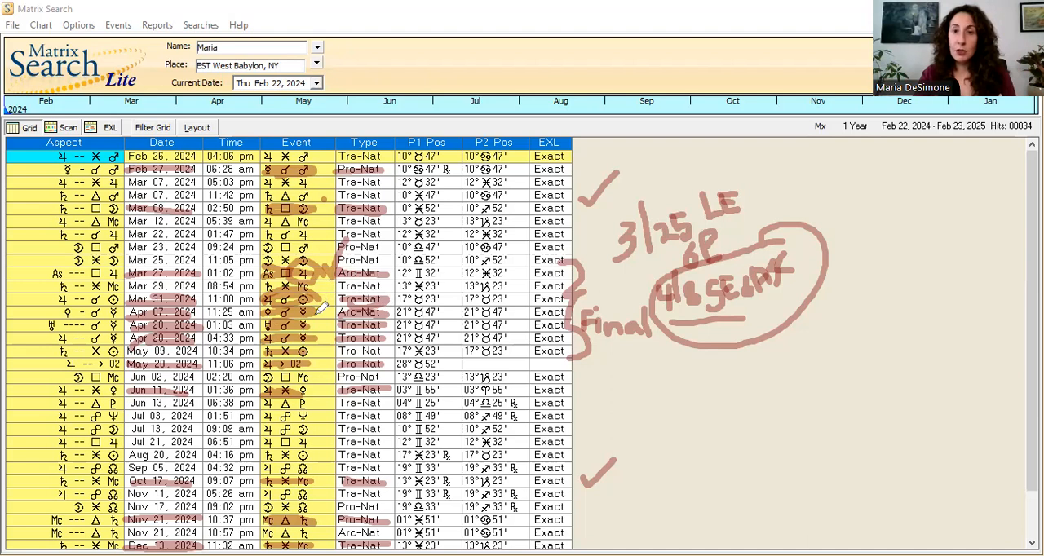
mouse_move(659, 305)
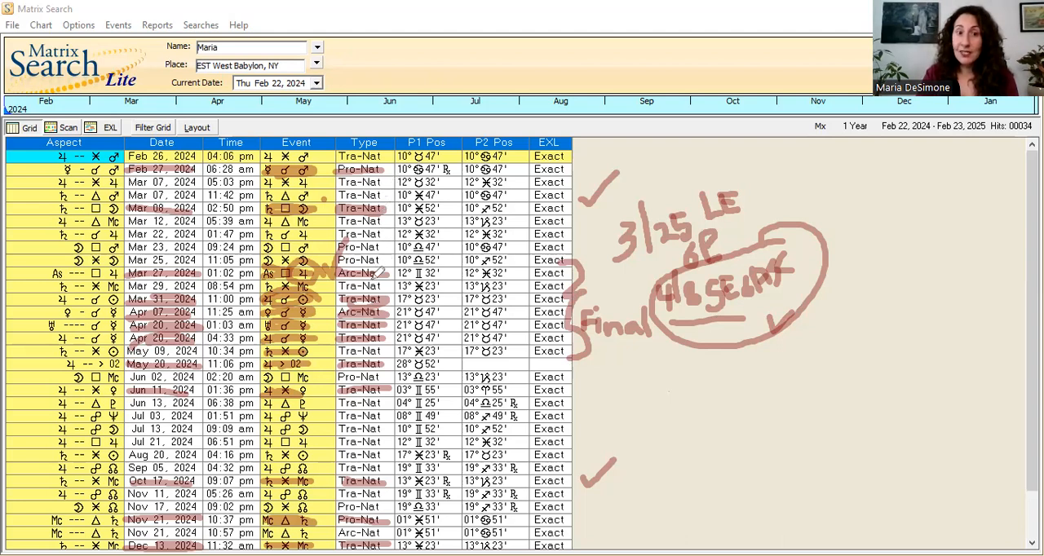
mouse_move(372, 416)
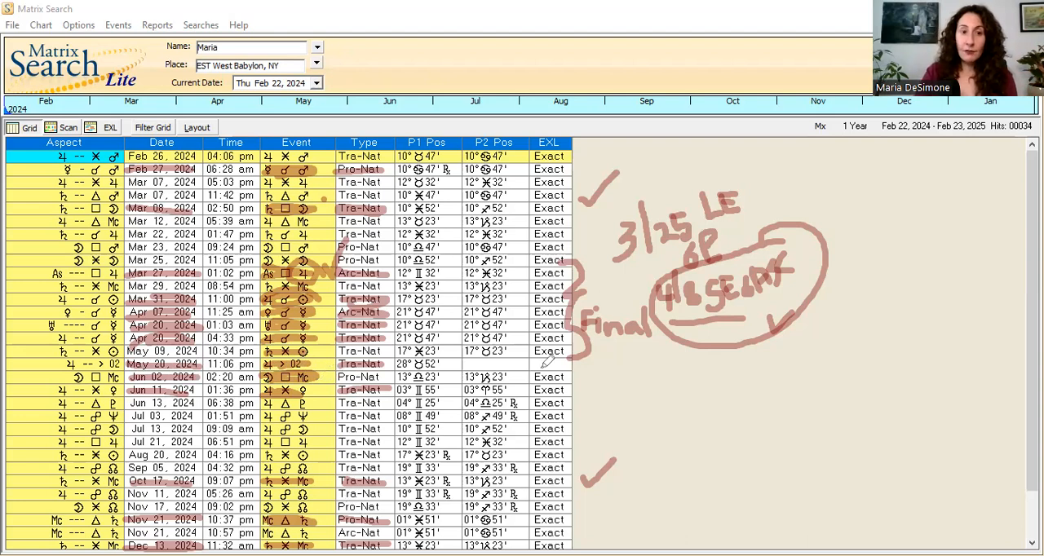
mouse_move(596, 365)
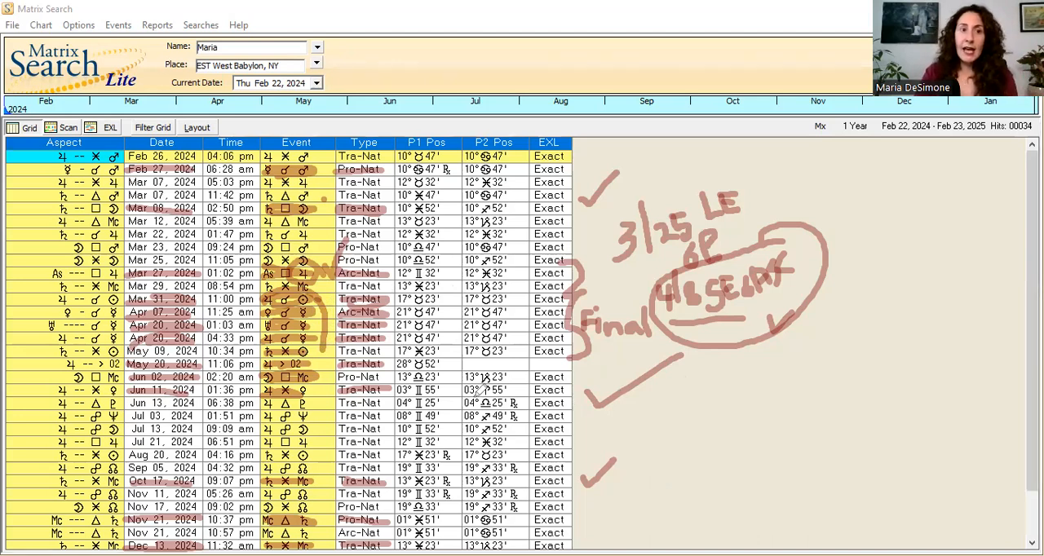
mouse_move(482, 391)
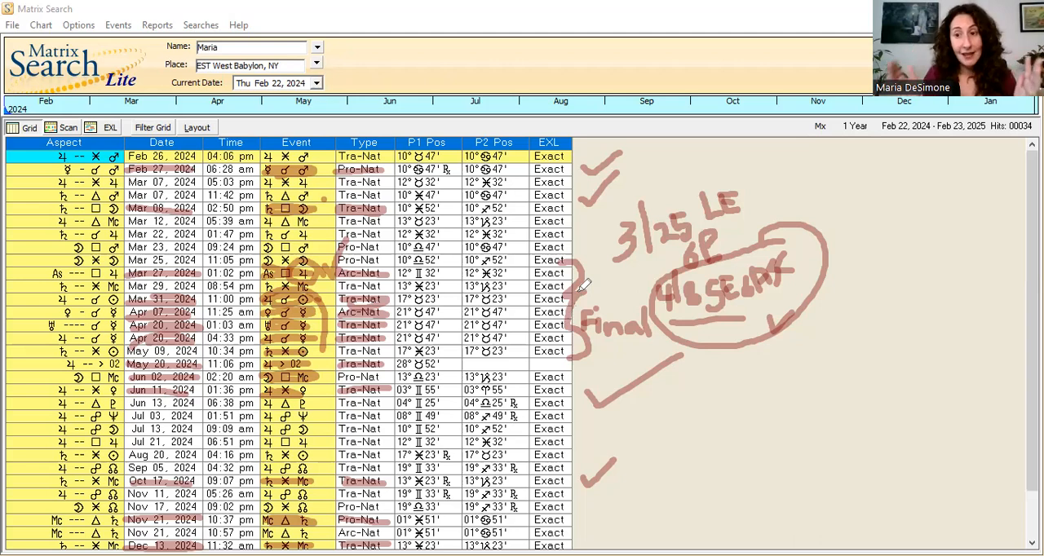
mouse_move(588, 280)
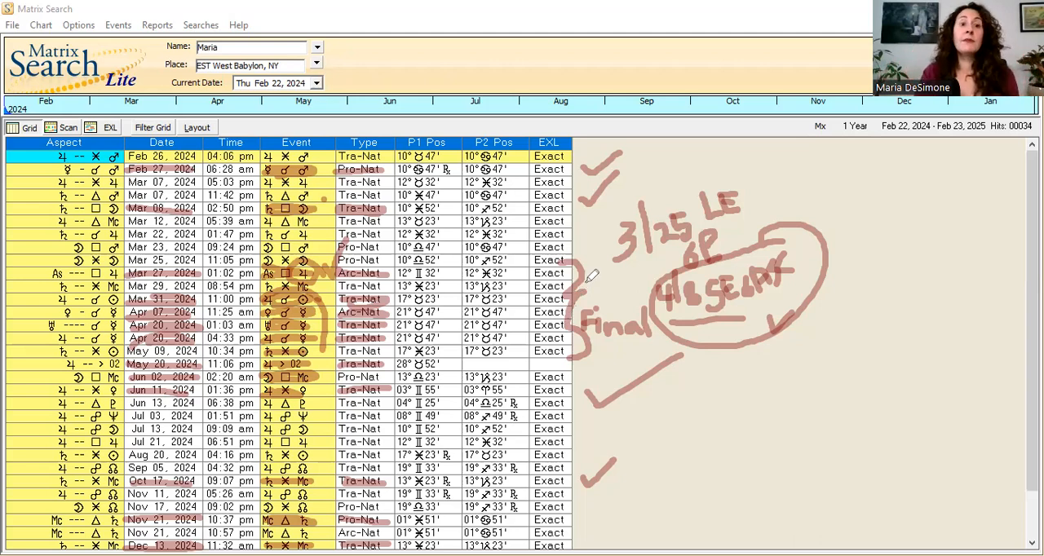
mouse_move(595, 465)
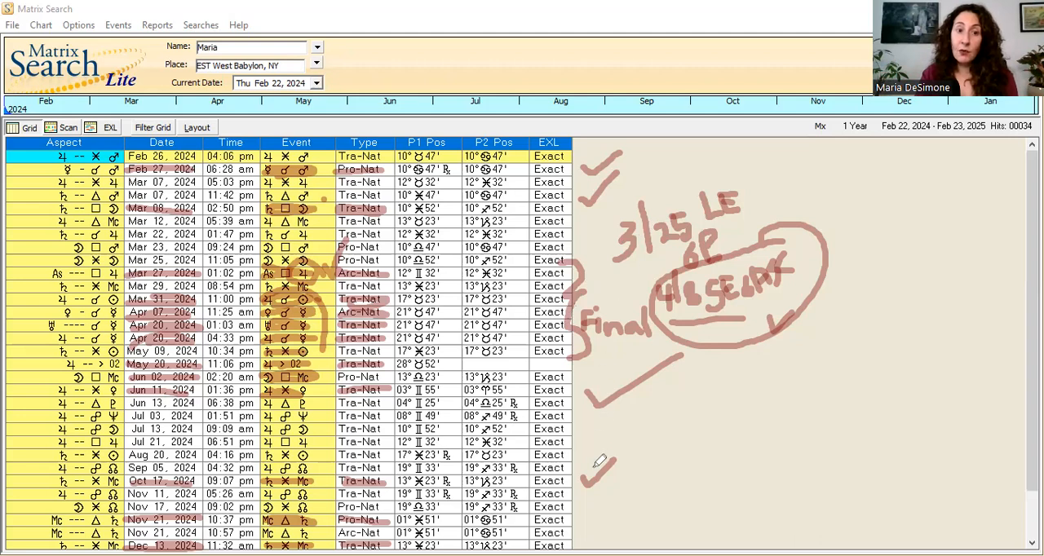
mouse_move(595, 357)
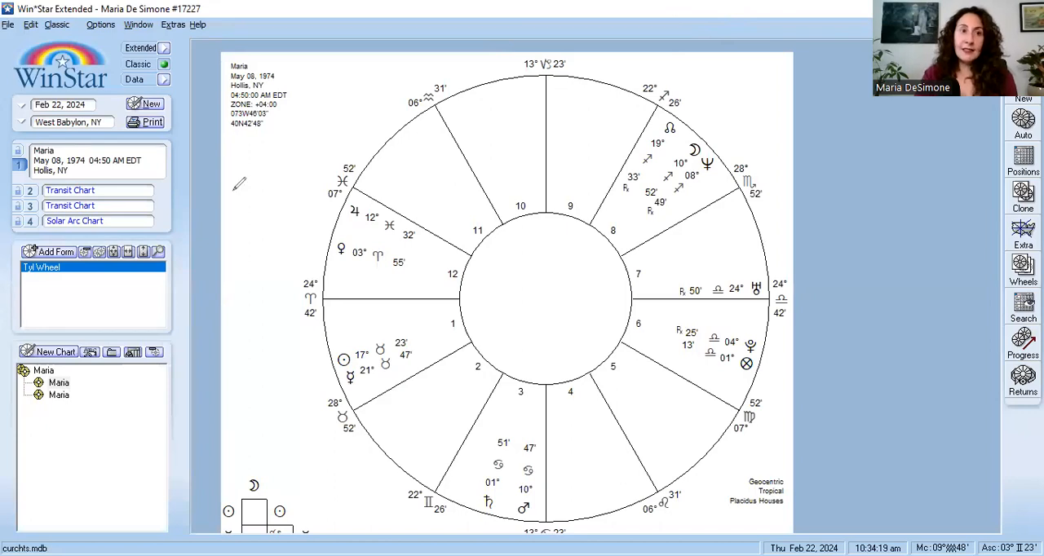
mouse_move(57, 142)
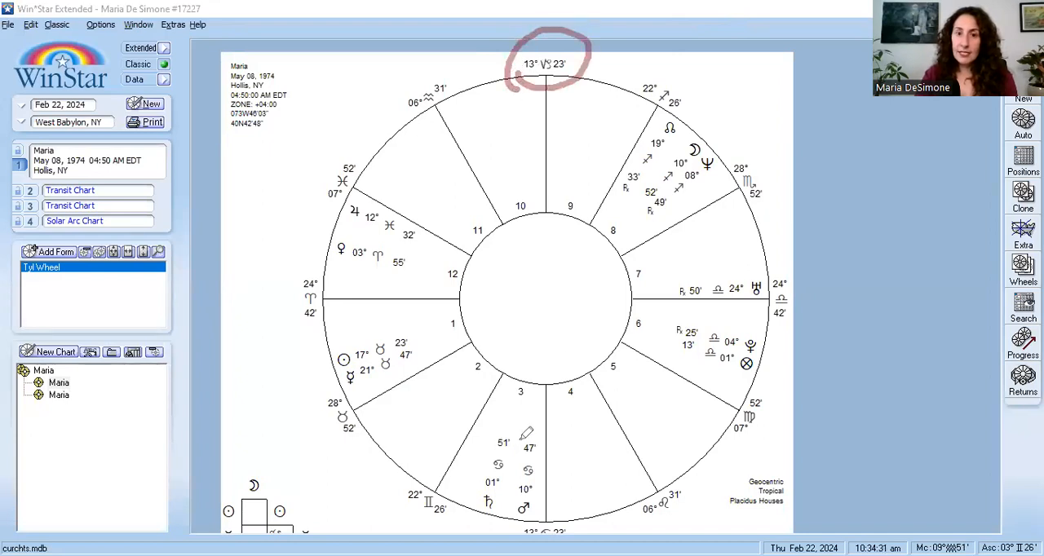
Circle the 3rd-house planet column, the Virgo cusp, another cusp degree and the 22° 26' cusp in red
drag(522, 432, 490, 530)
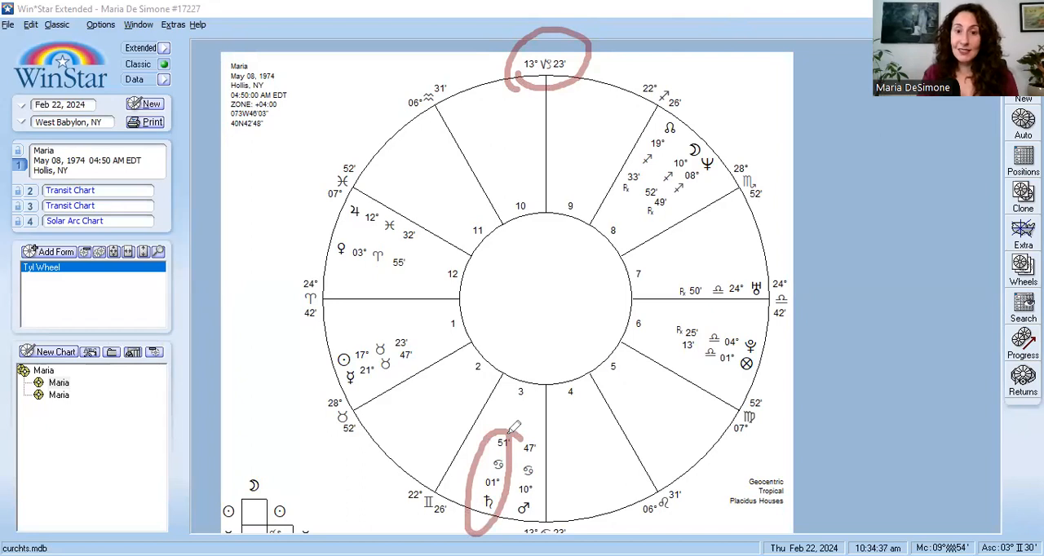
mouse_move(516, 424)
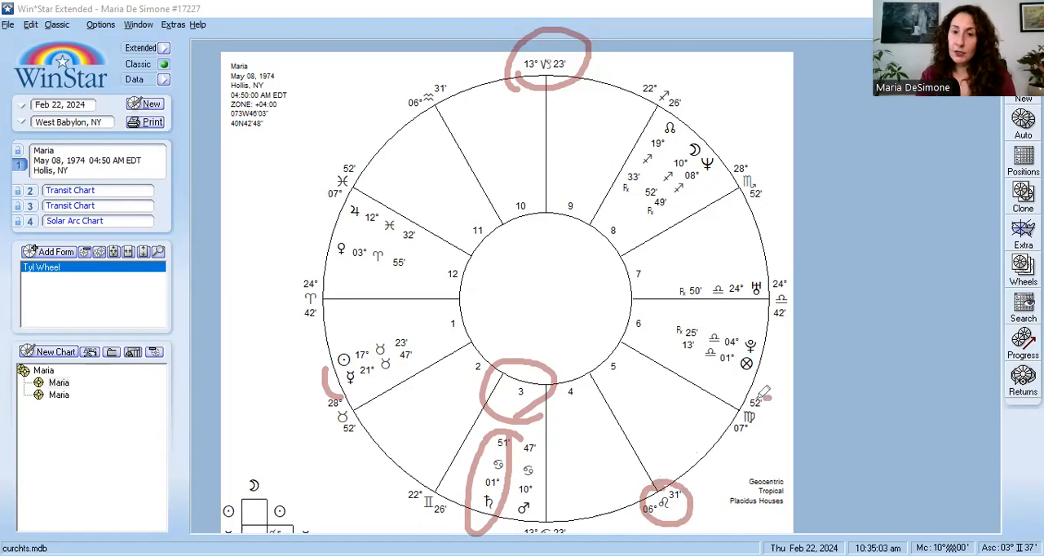
drag(770, 388, 742, 444)
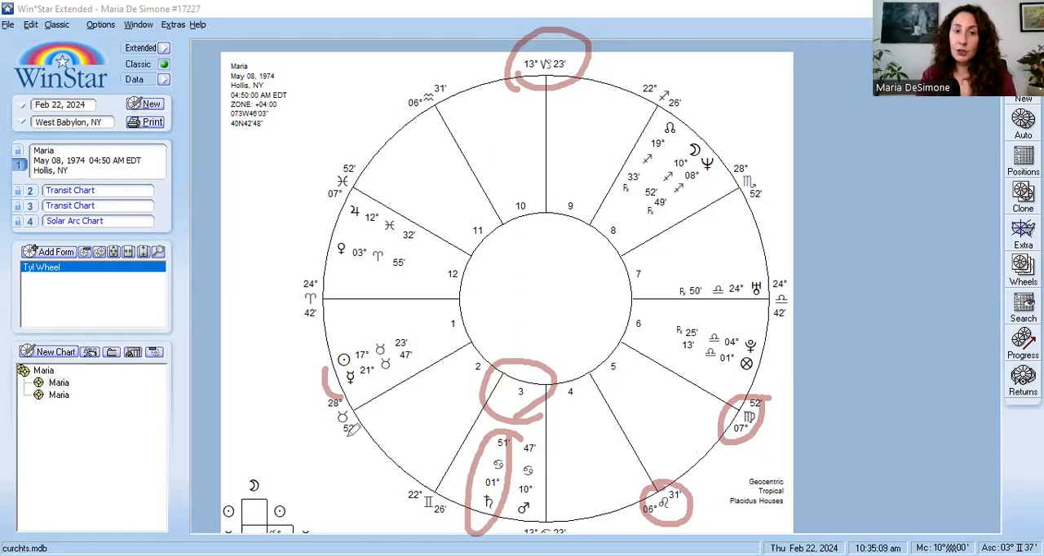
drag(428, 490, 428, 522)
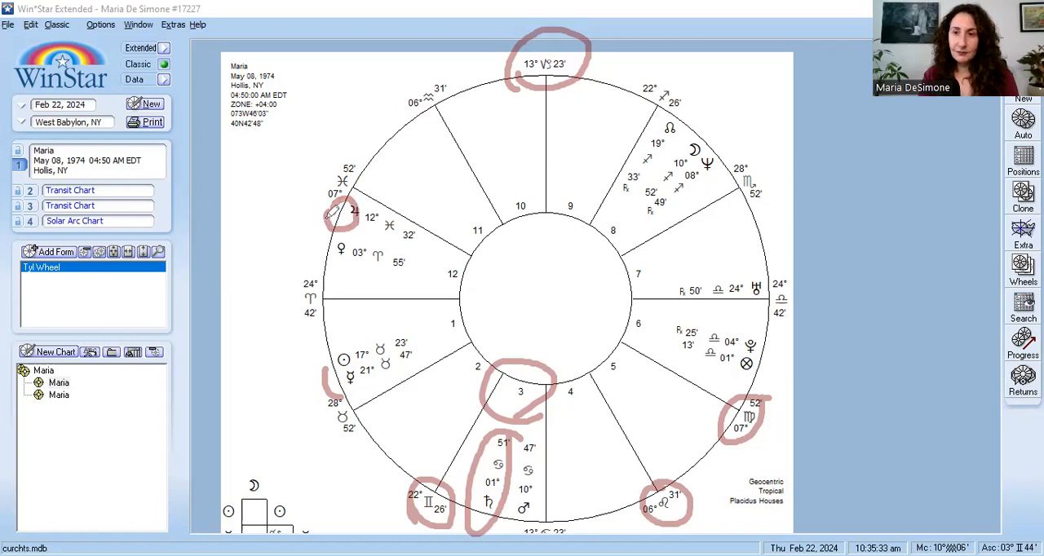
mouse_move(454, 155)
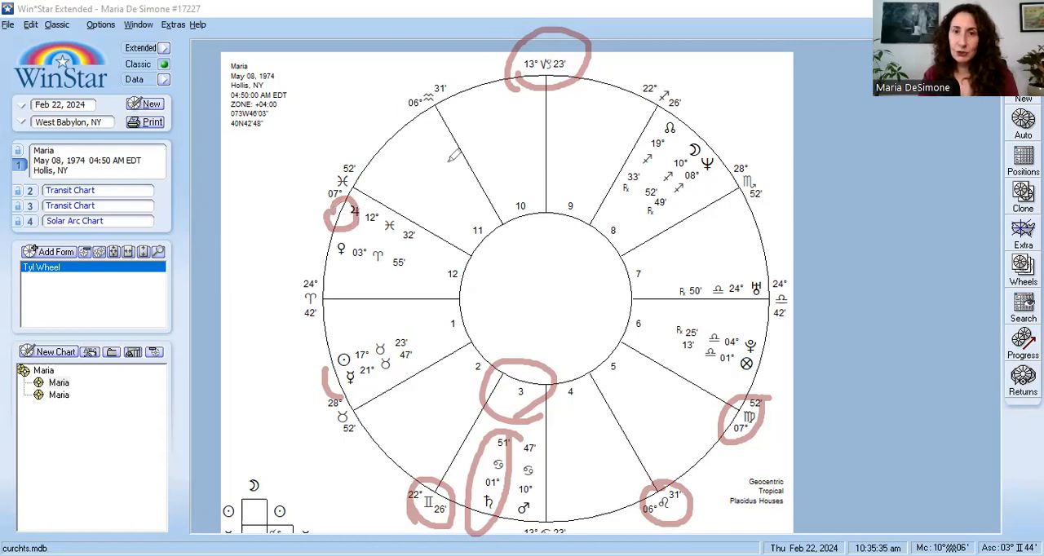
drag(653, 89, 685, 111)
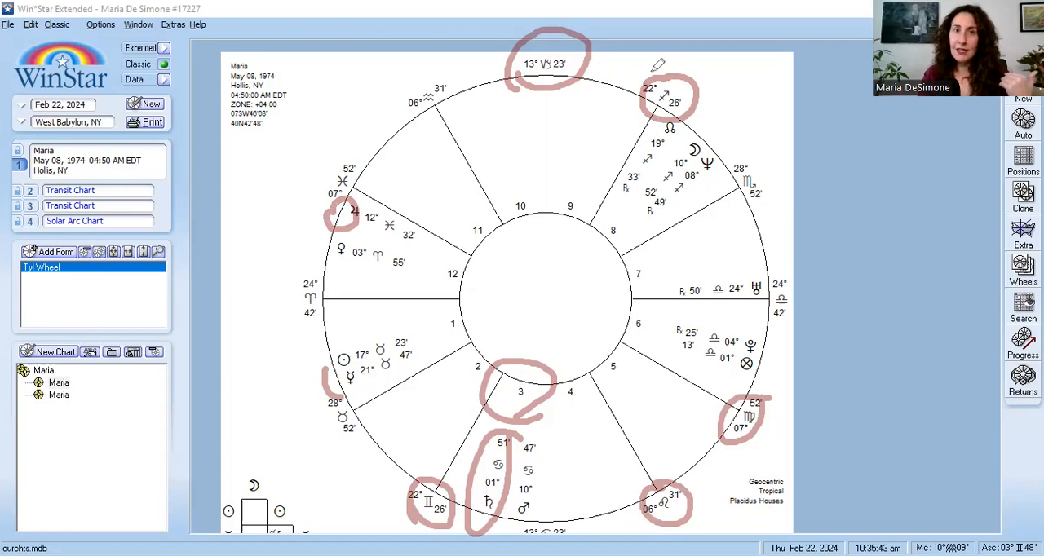
mouse_move(62, 335)
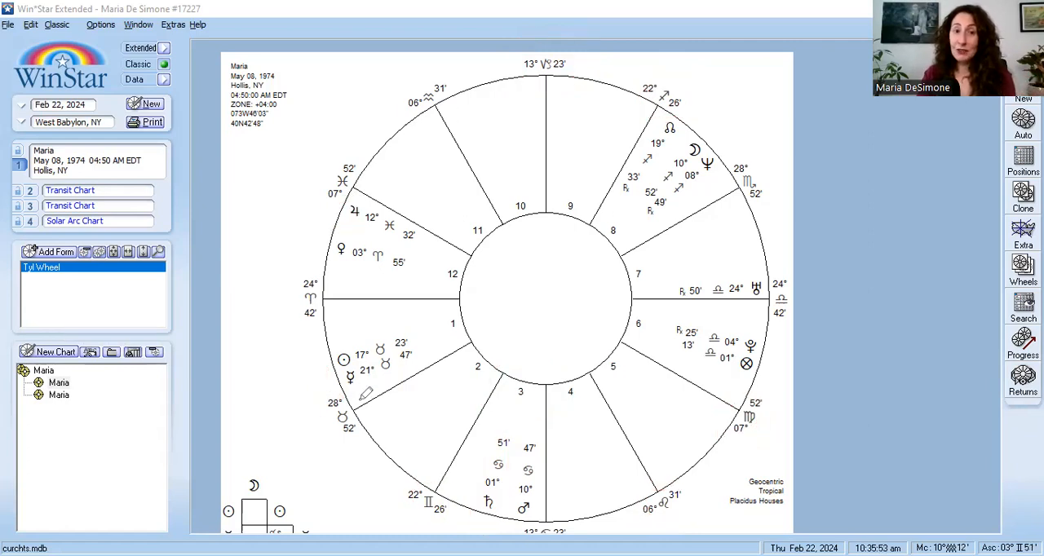
mouse_move(305, 204)
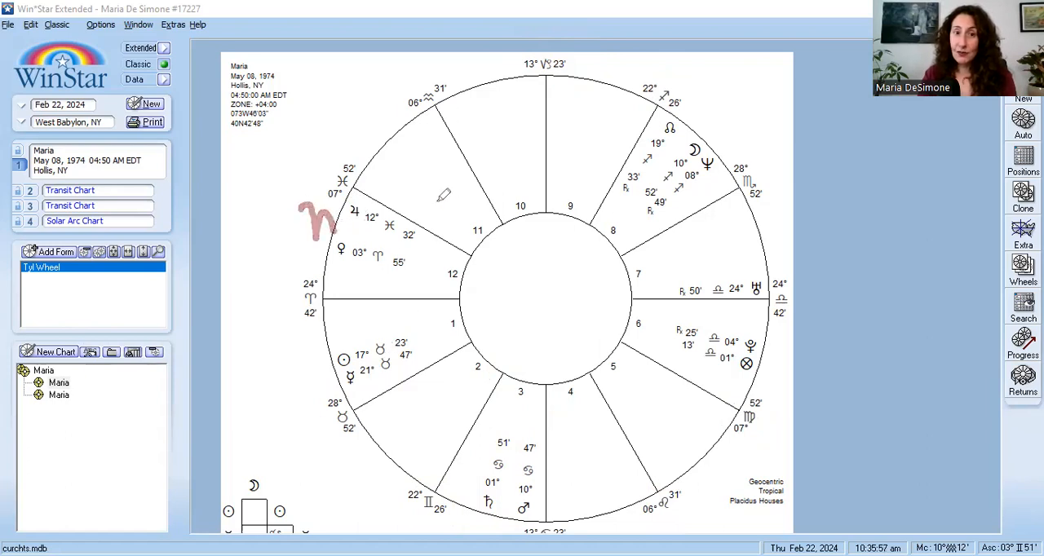
Draw a red line from beside the 12th house across toward the Midheaven
drag(384, 205, 530, 176)
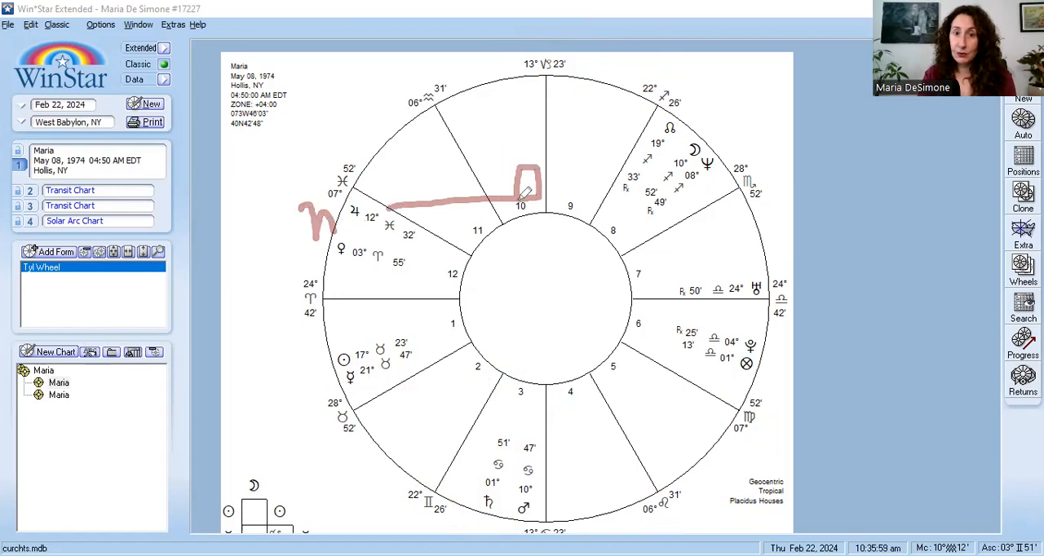
drag(531, 188, 649, 179)
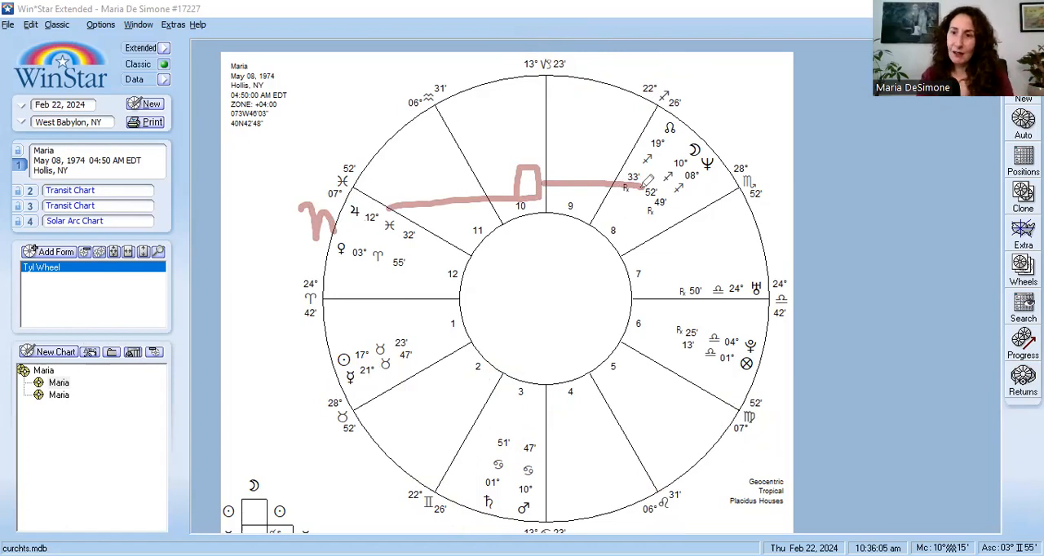
mouse_move(549, 437)
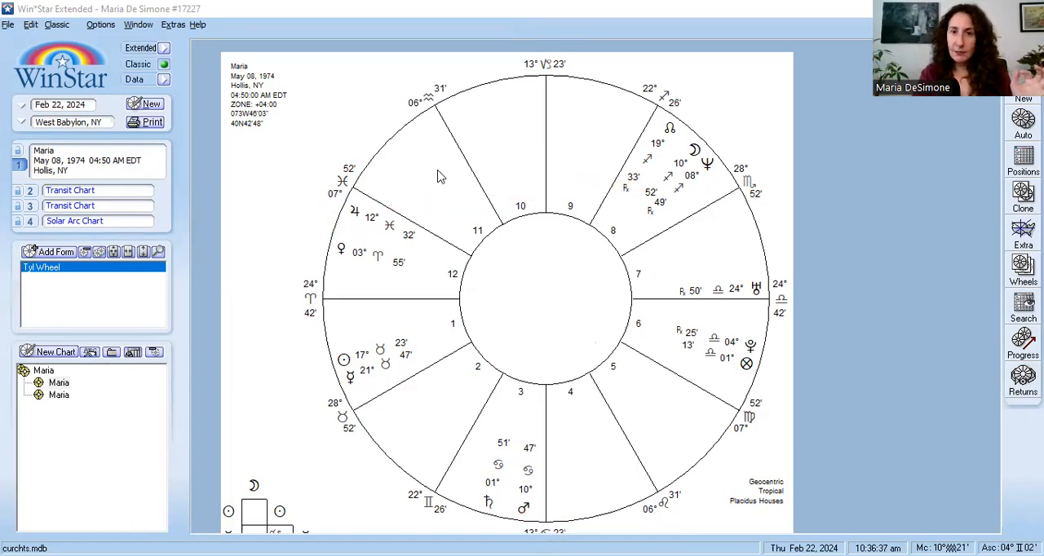
mouse_move(586, 41)
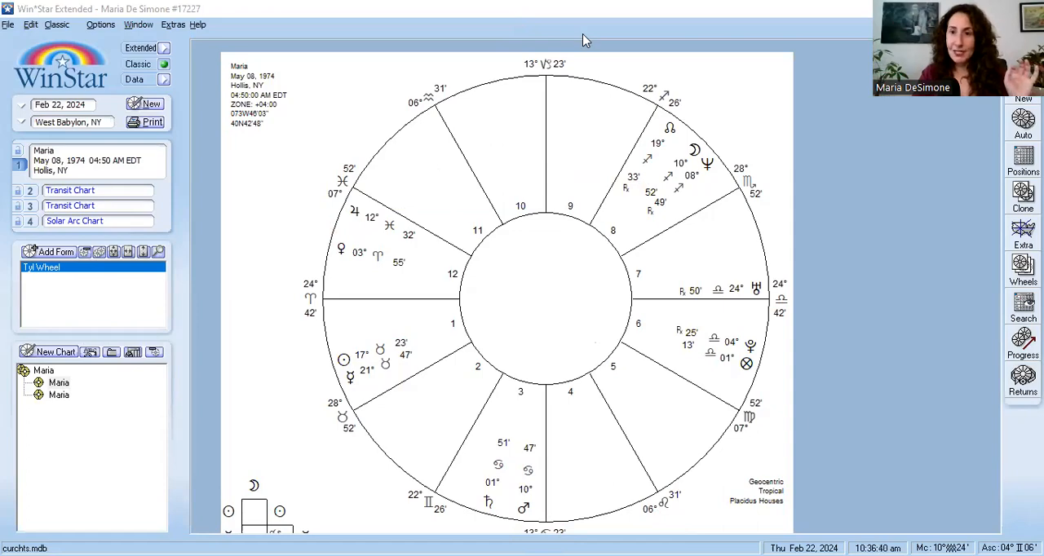